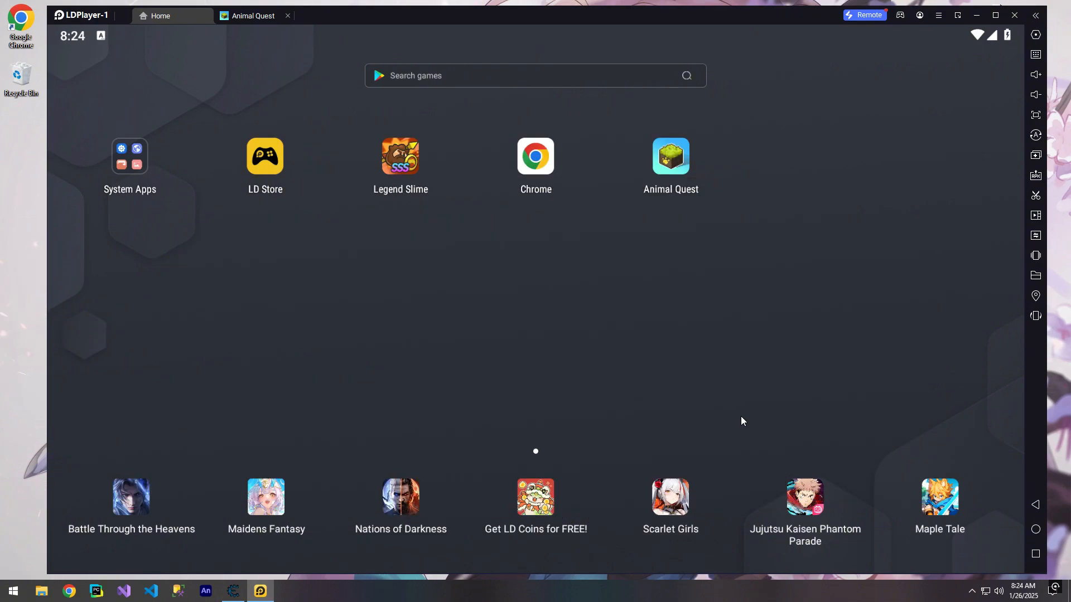
pyautogui.moveTo(731, 419)
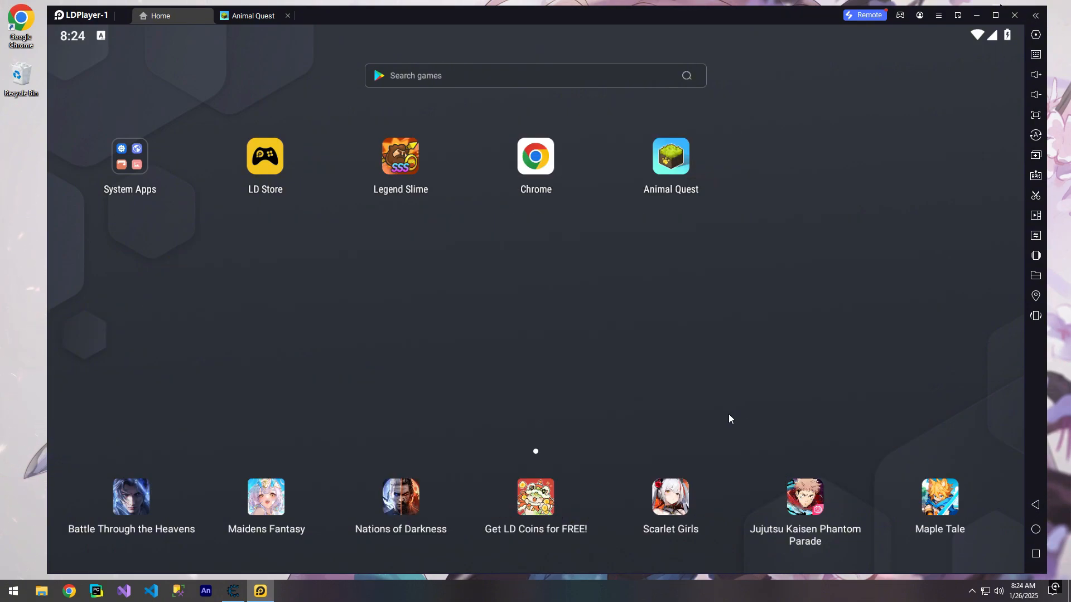
pyautogui.moveTo(737, 379)
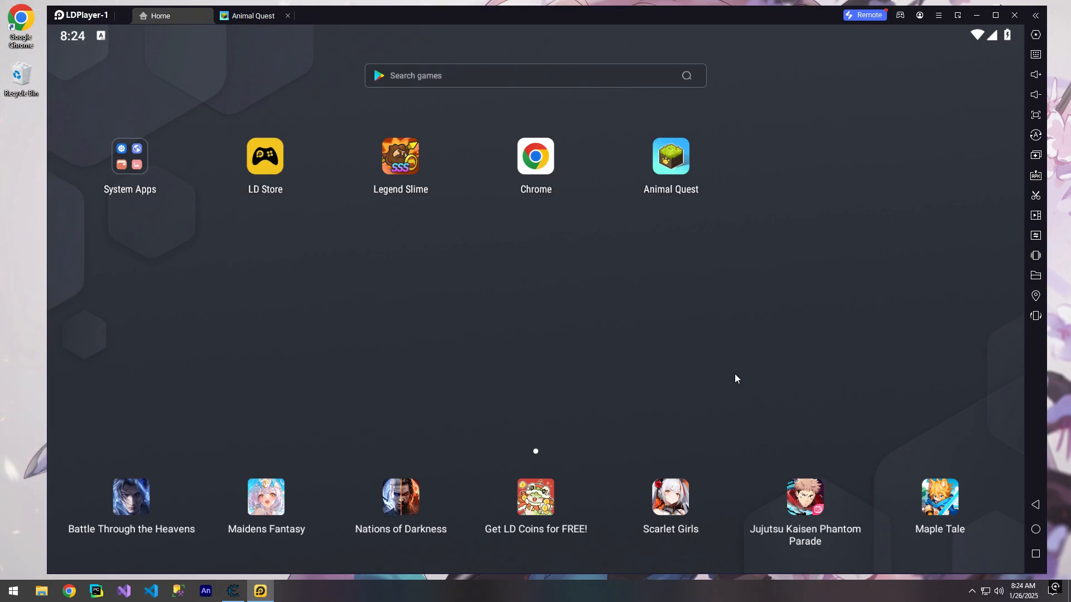
pyautogui.moveTo(655, 352)
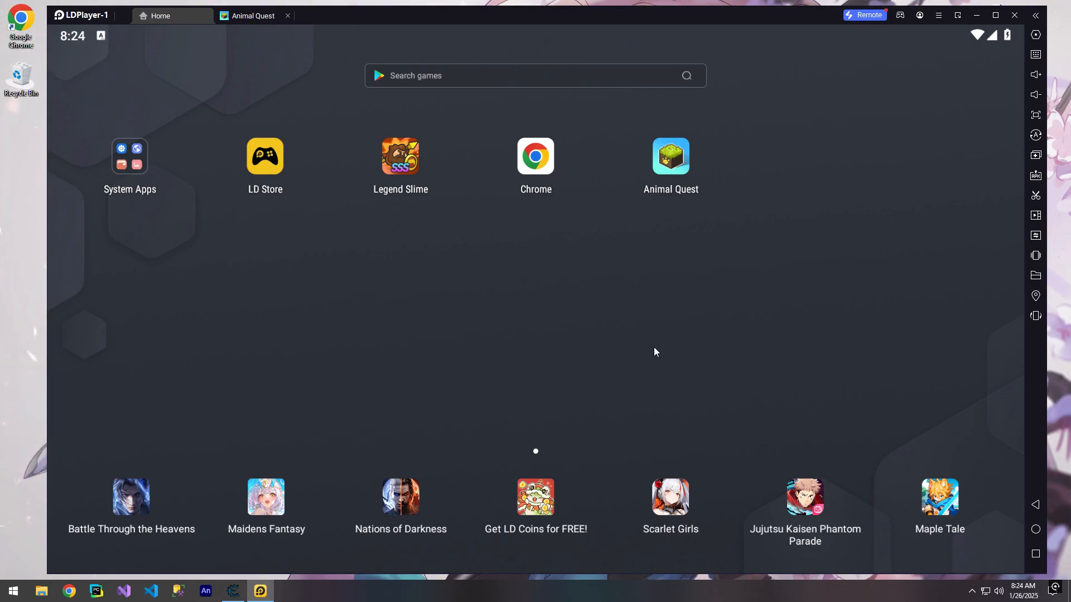
pyautogui.moveTo(595, 300)
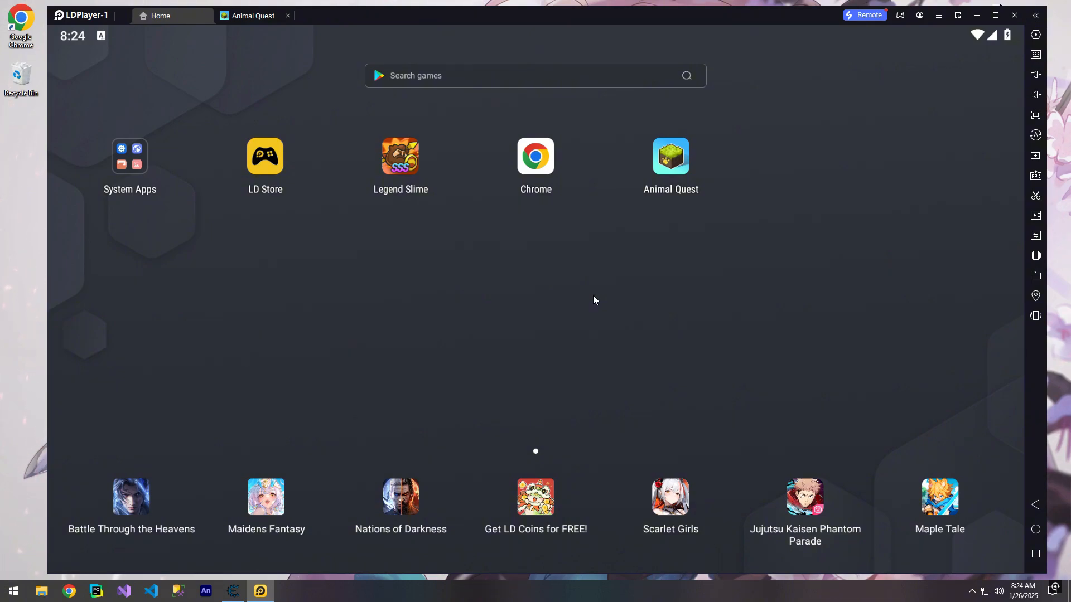
# - Switch to Animal Quest, pick a server region, and continue into the lobby showing 1,200 gems
pyautogui.click(231, 590)
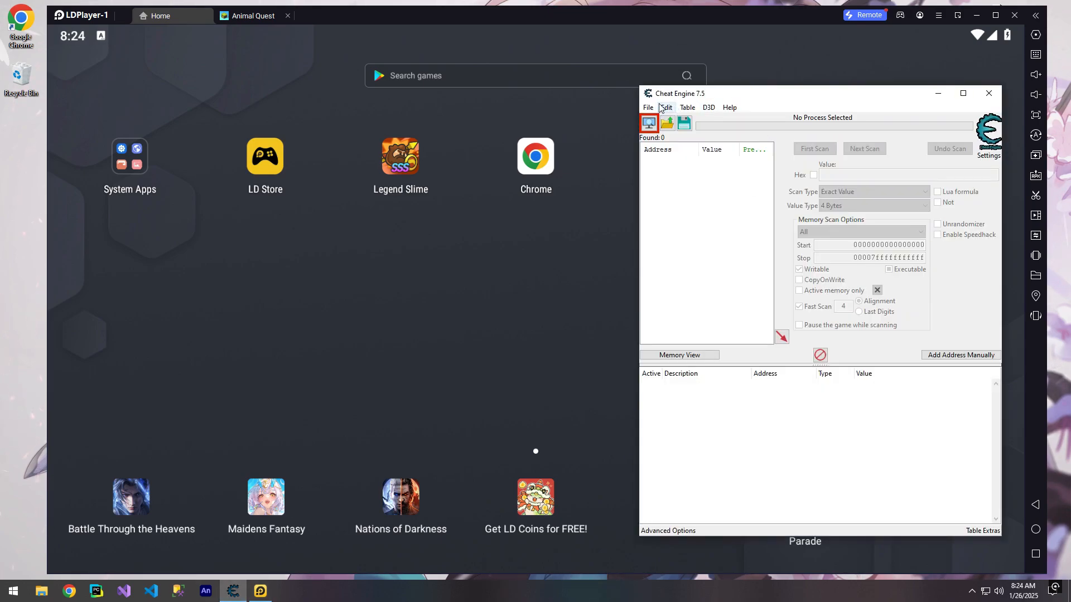
pyautogui.click(649, 123)
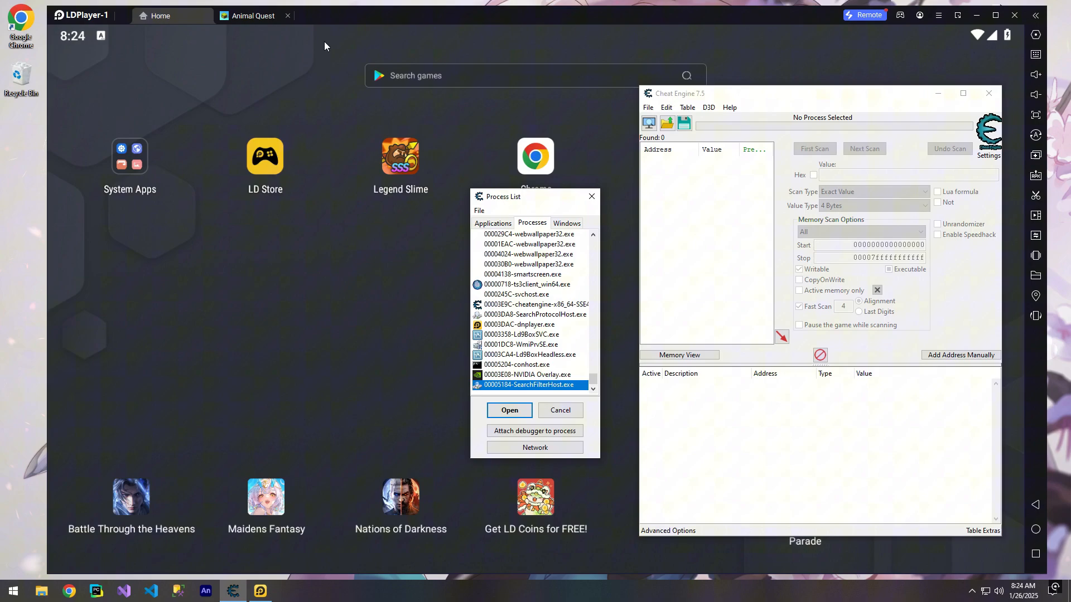
pyautogui.moveTo(268, 87)
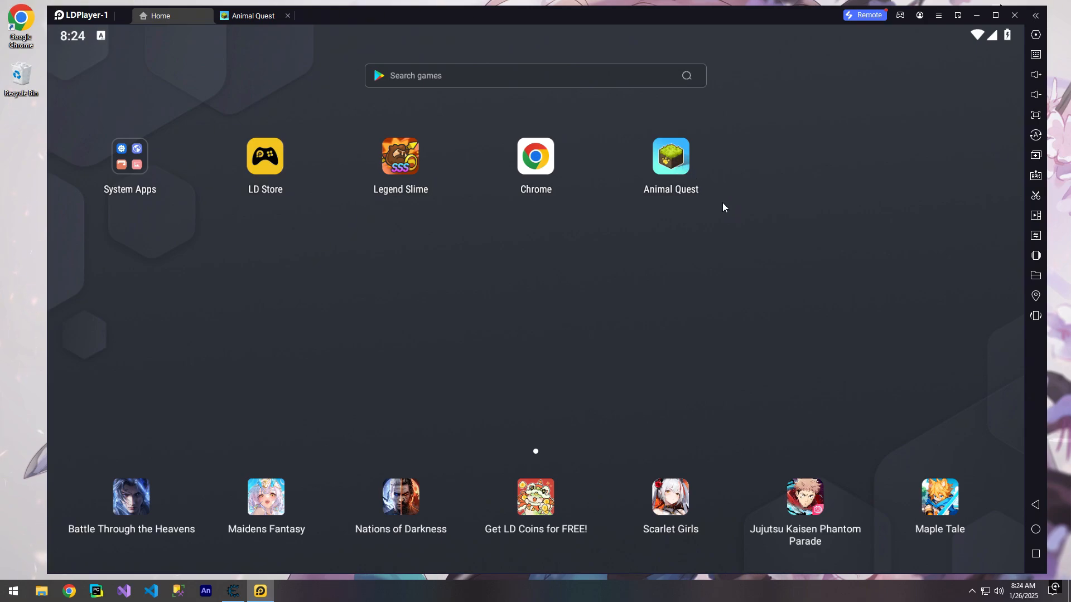
pyautogui.click(254, 16)
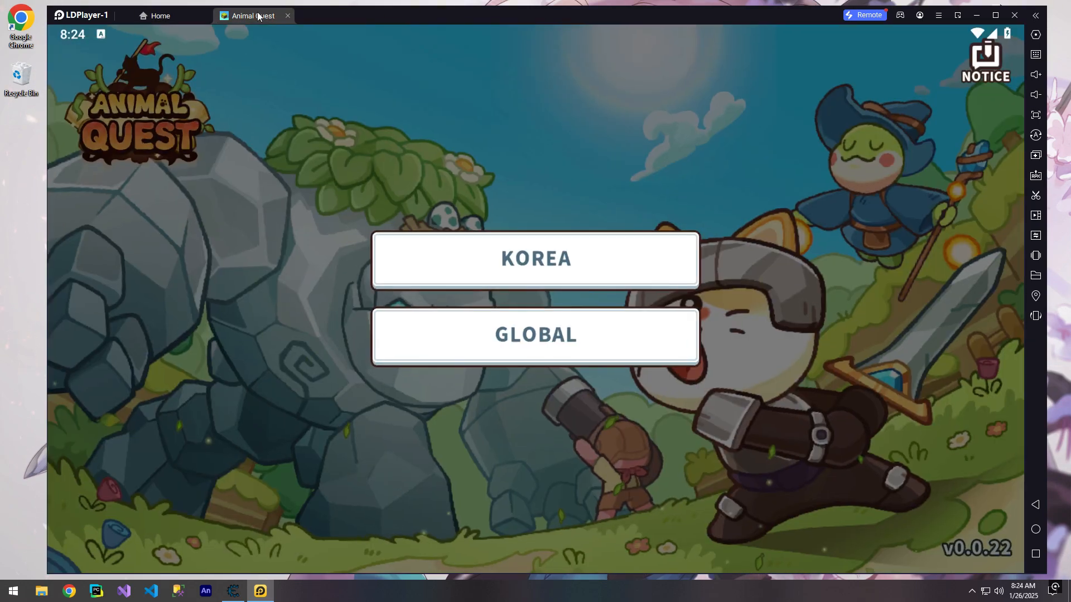
pyautogui.click(536, 350)
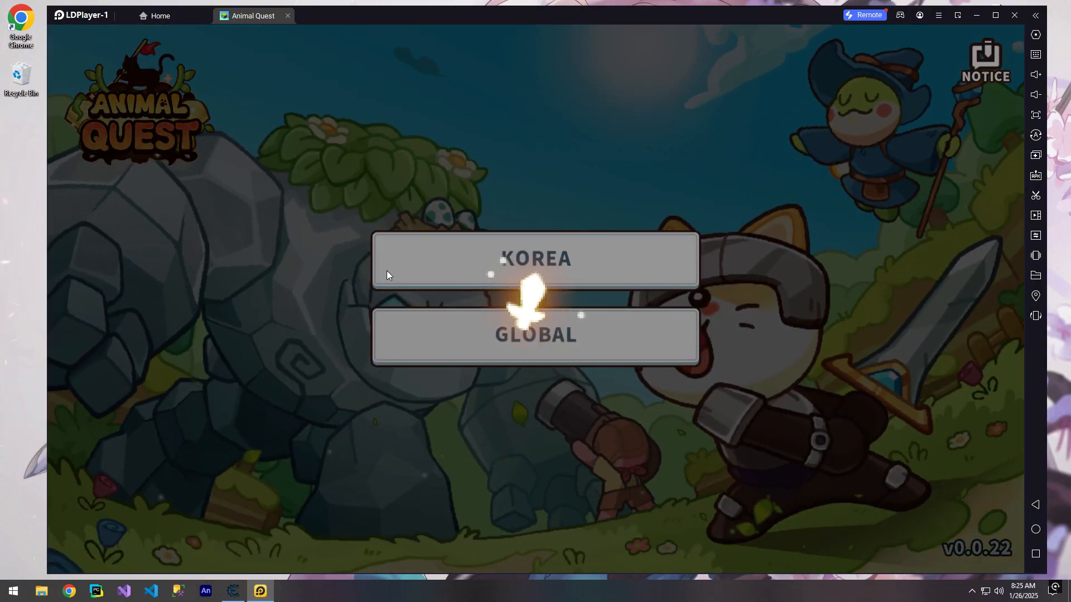
pyautogui.click(538, 335)
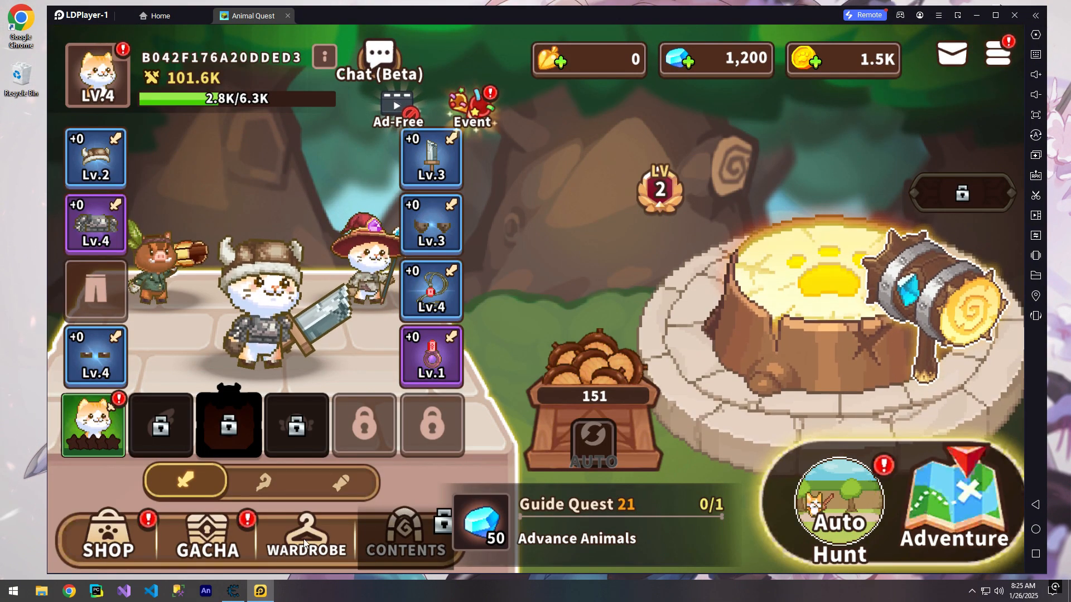
pyautogui.click(232, 590)
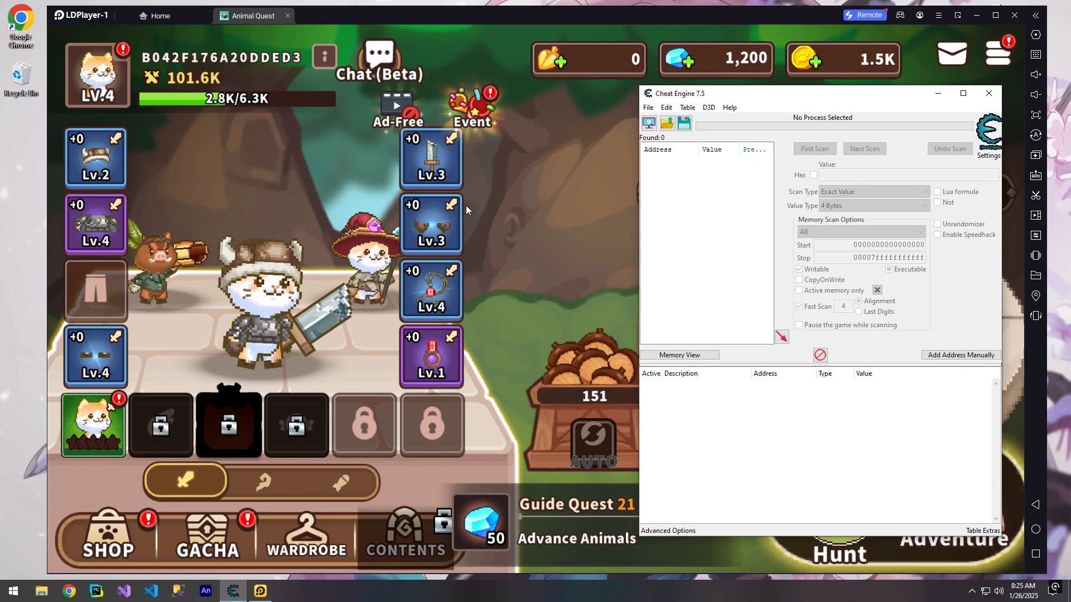
pyautogui.moveTo(521, 258)
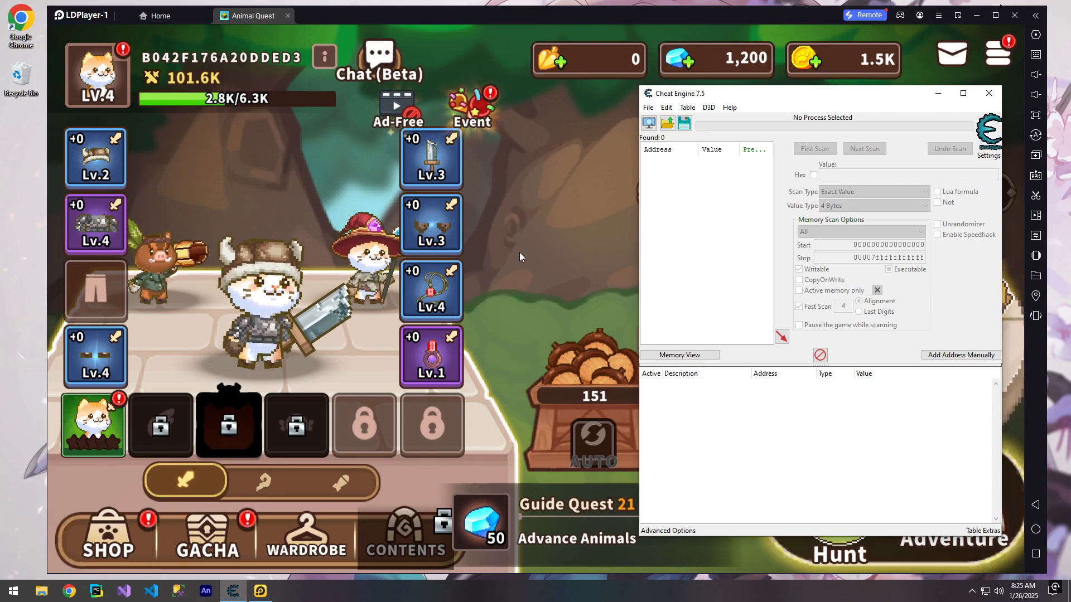
pyautogui.moveTo(757, 105)
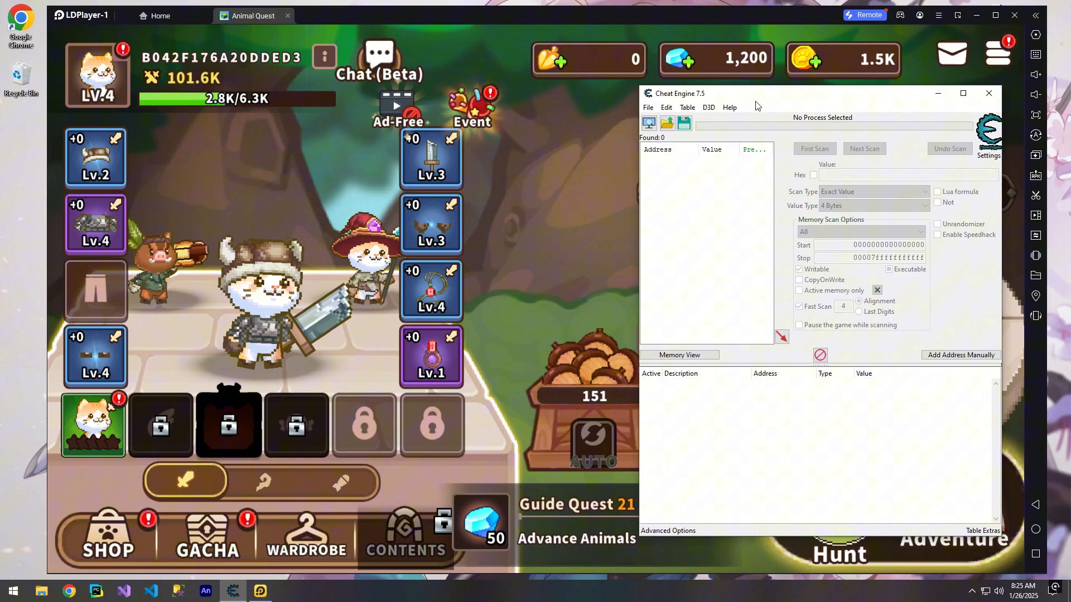
pyautogui.click(989, 93)
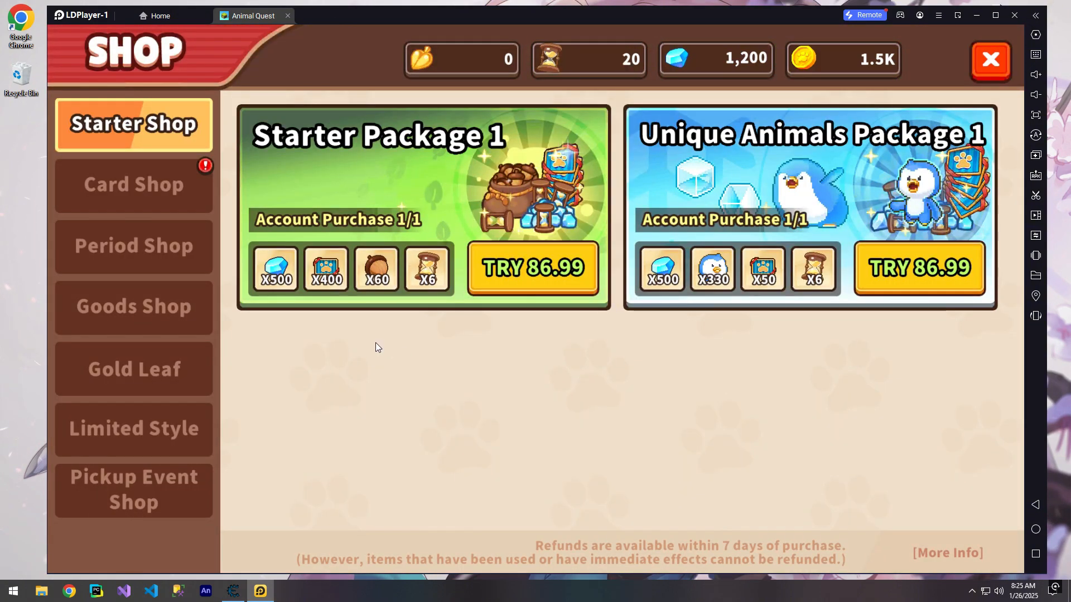
pyautogui.click(134, 307)
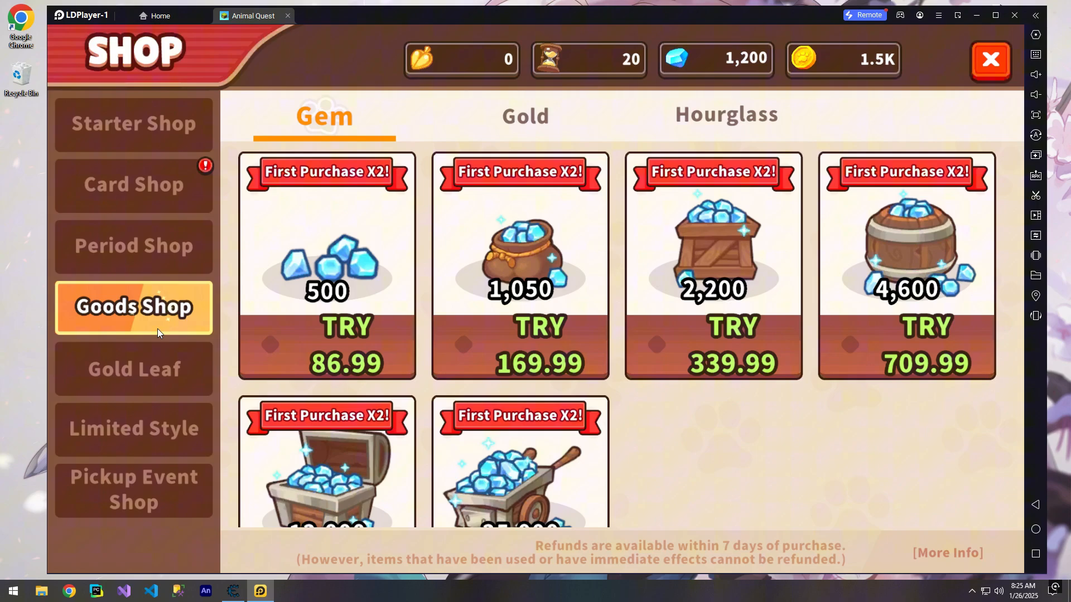
pyautogui.click(525, 116)
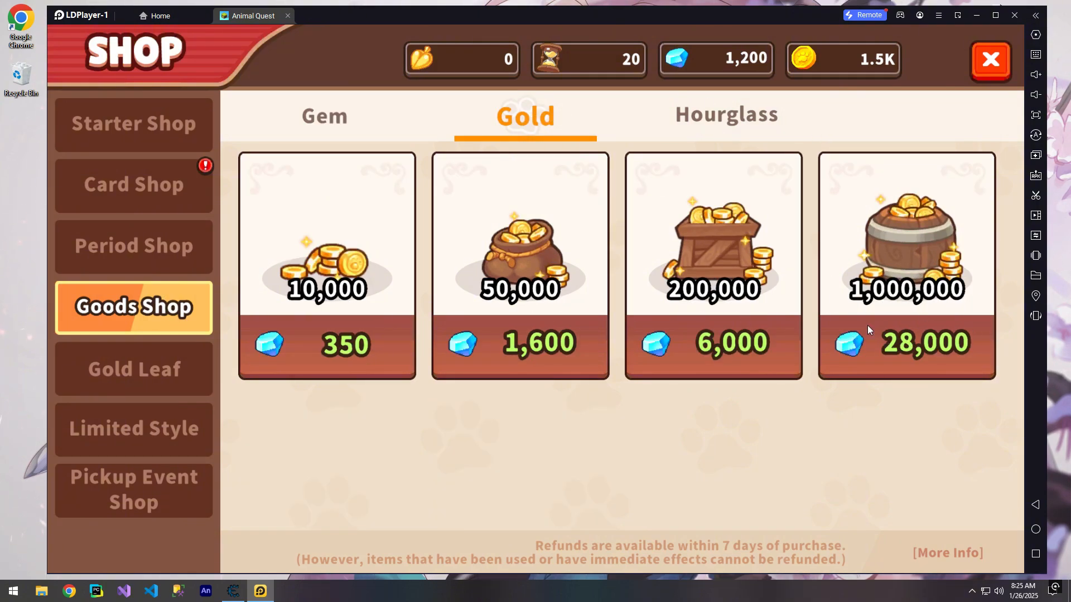
pyautogui.click(726, 114)
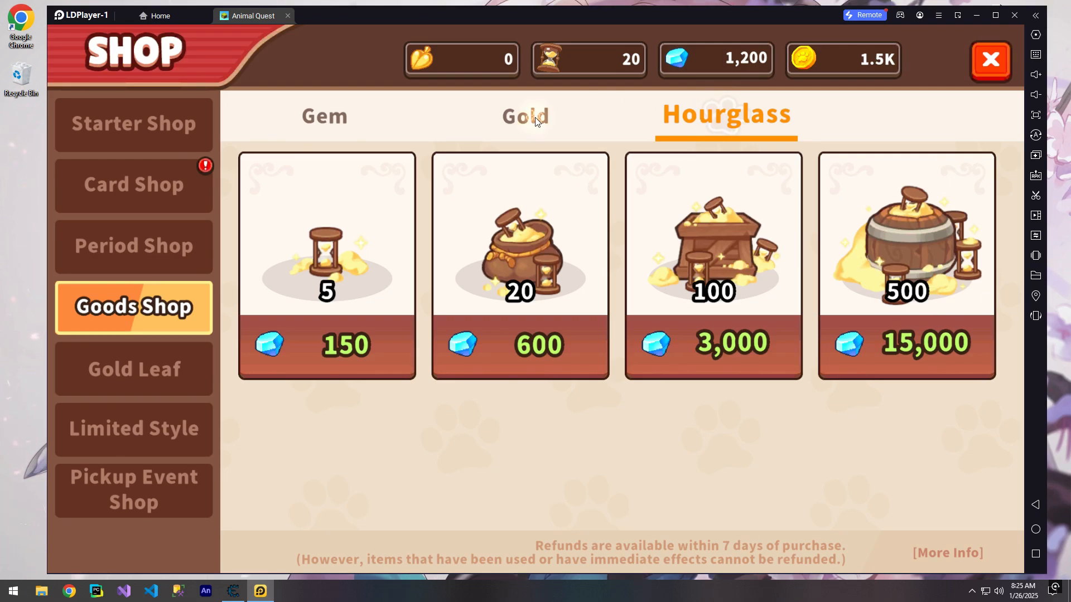
pyautogui.click(526, 115)
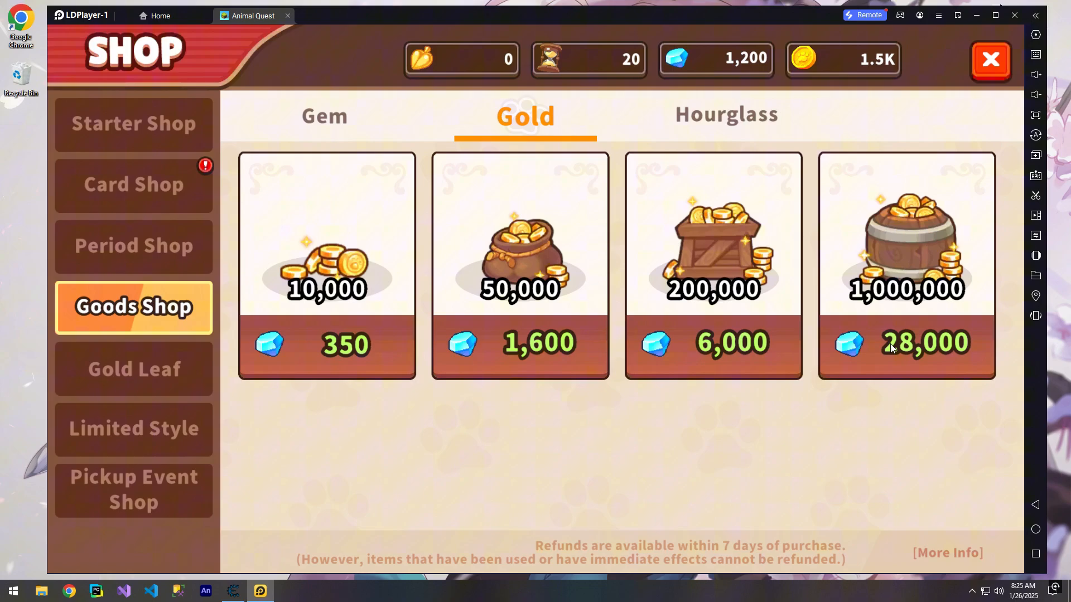
pyautogui.click(990, 59)
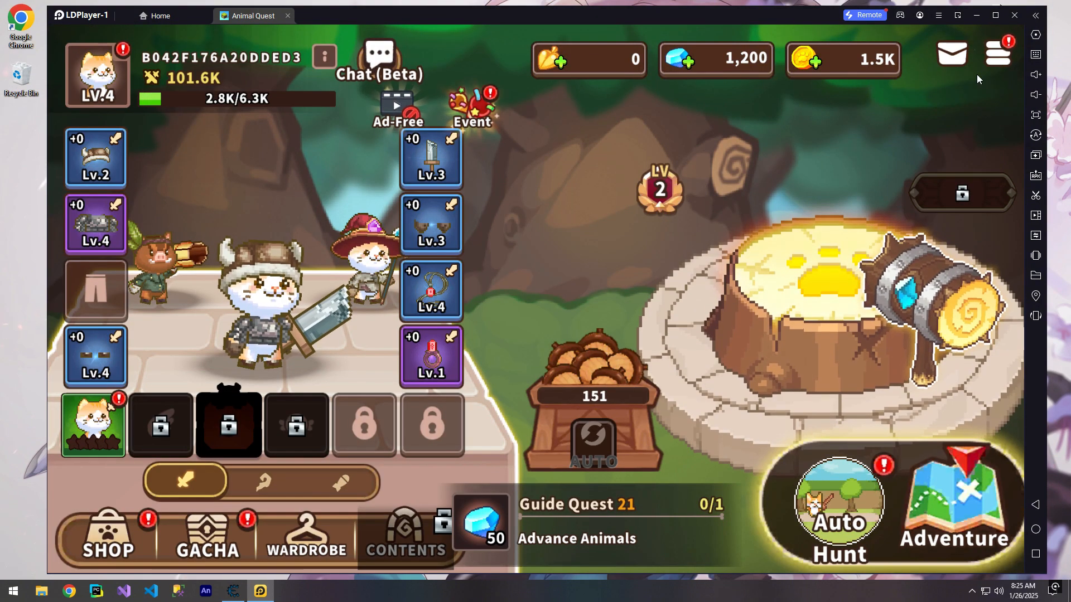
# - Open the Animals Draw screen with its 15/100 counter, then bring Cheat Engine to the front
pyautogui.click(108, 536)
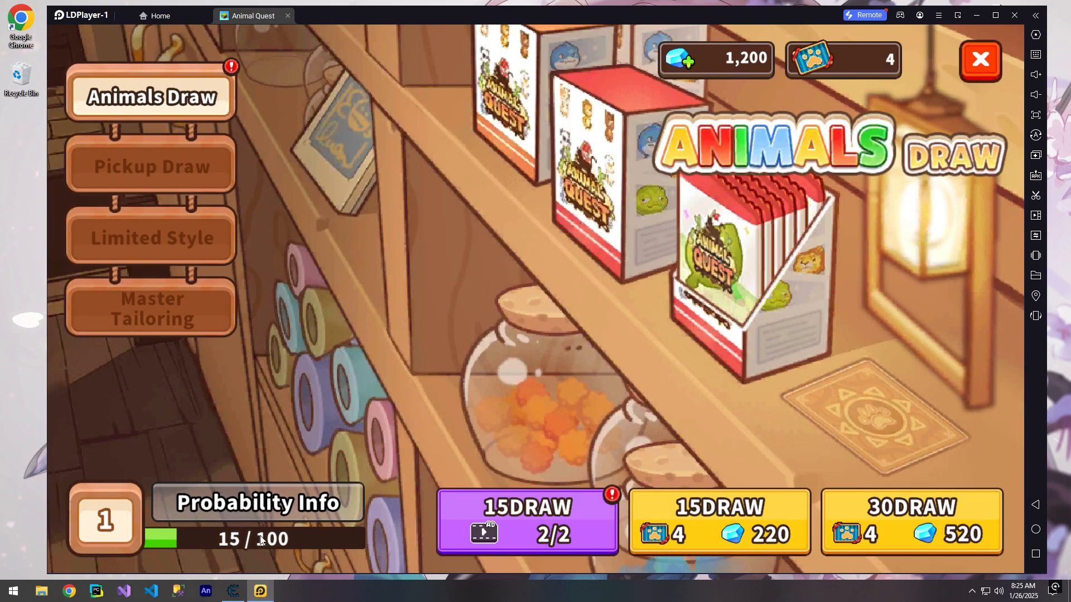
pyautogui.moveTo(93, 530)
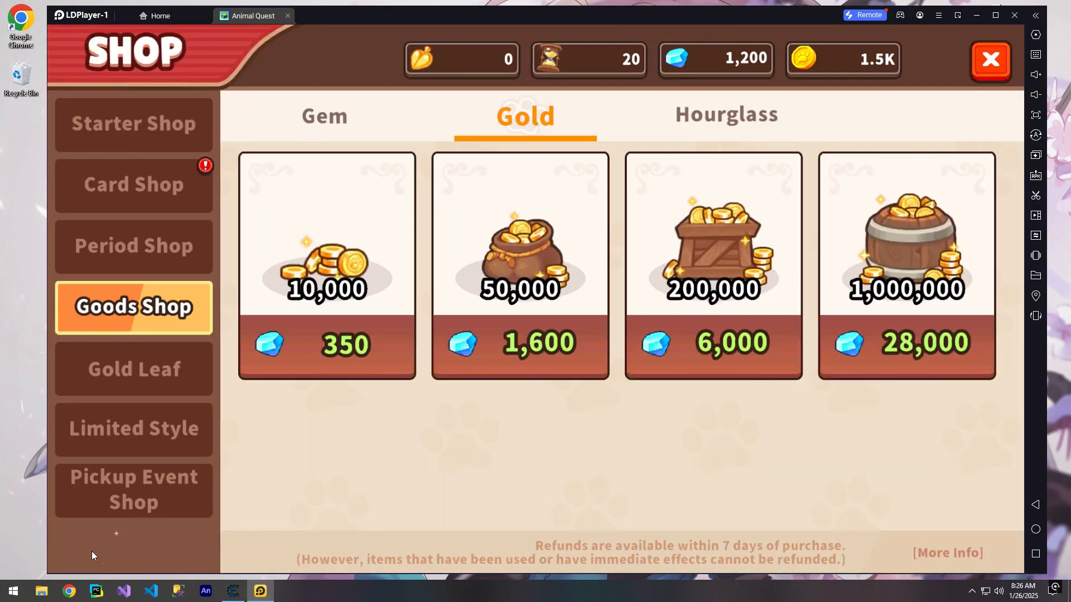
pyautogui.moveTo(965, 95)
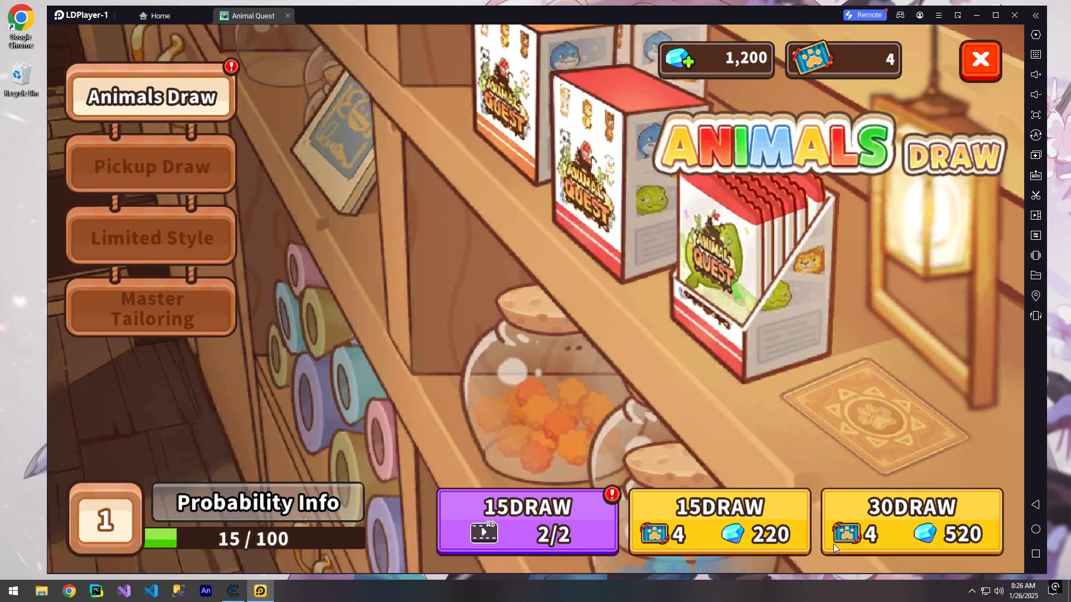
pyautogui.moveTo(238, 551)
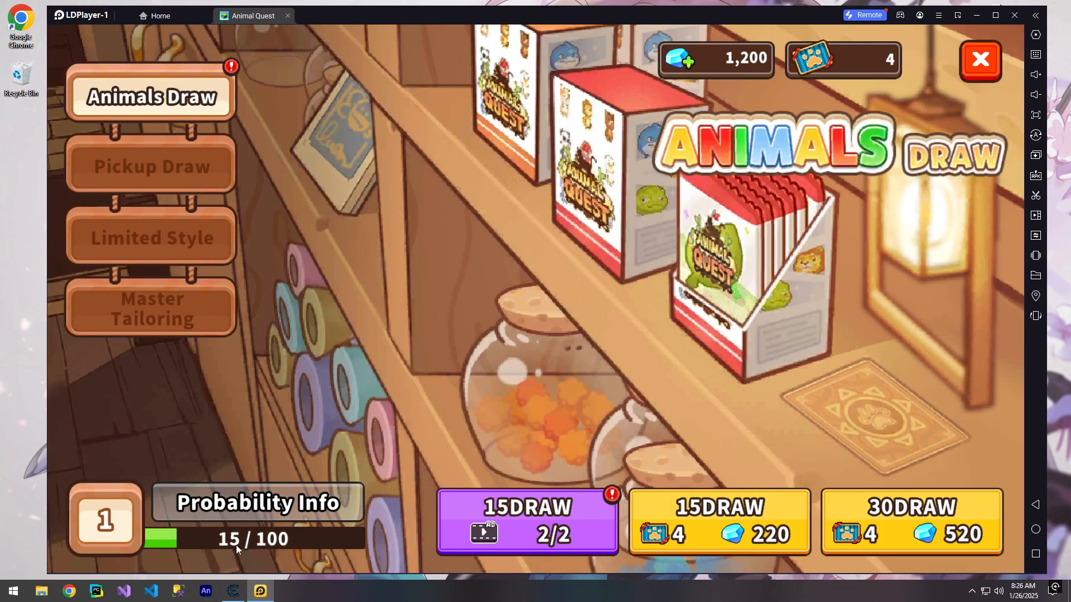
pyautogui.click(980, 60)
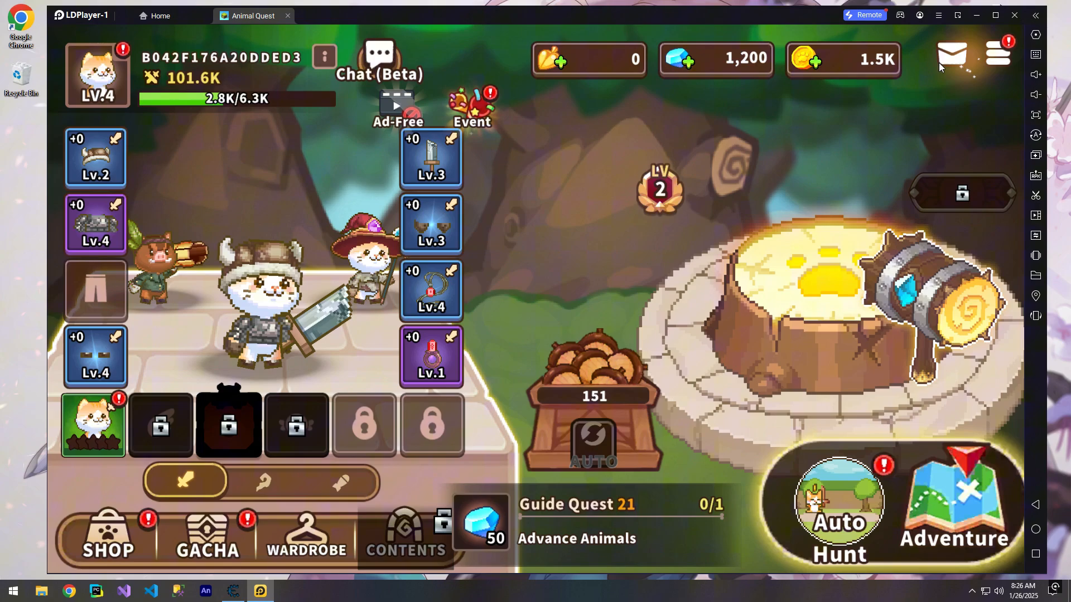
pyautogui.click(207, 537)
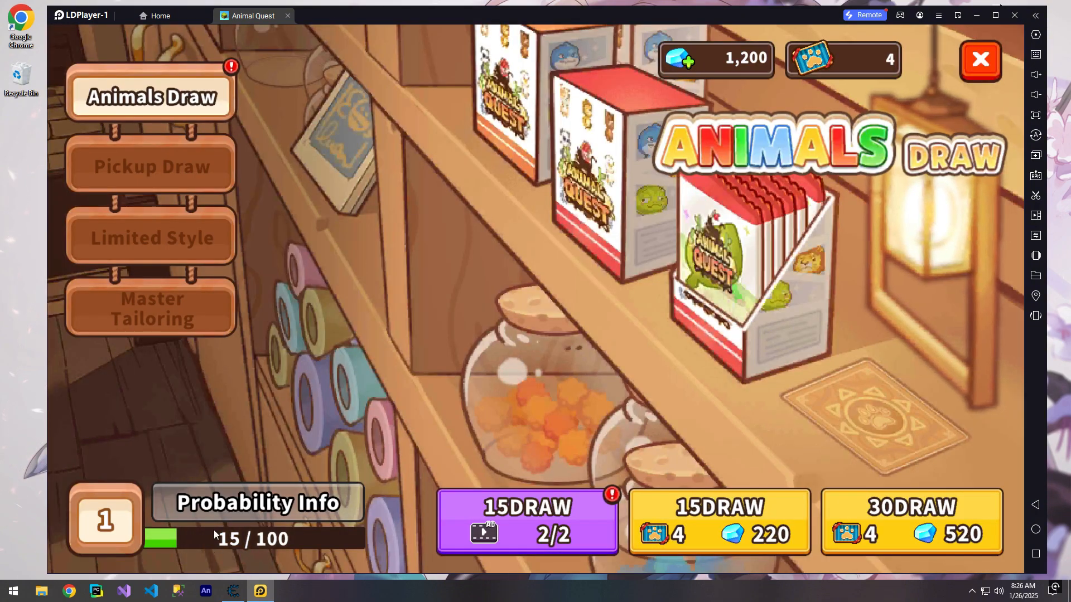
pyautogui.click(232, 591)
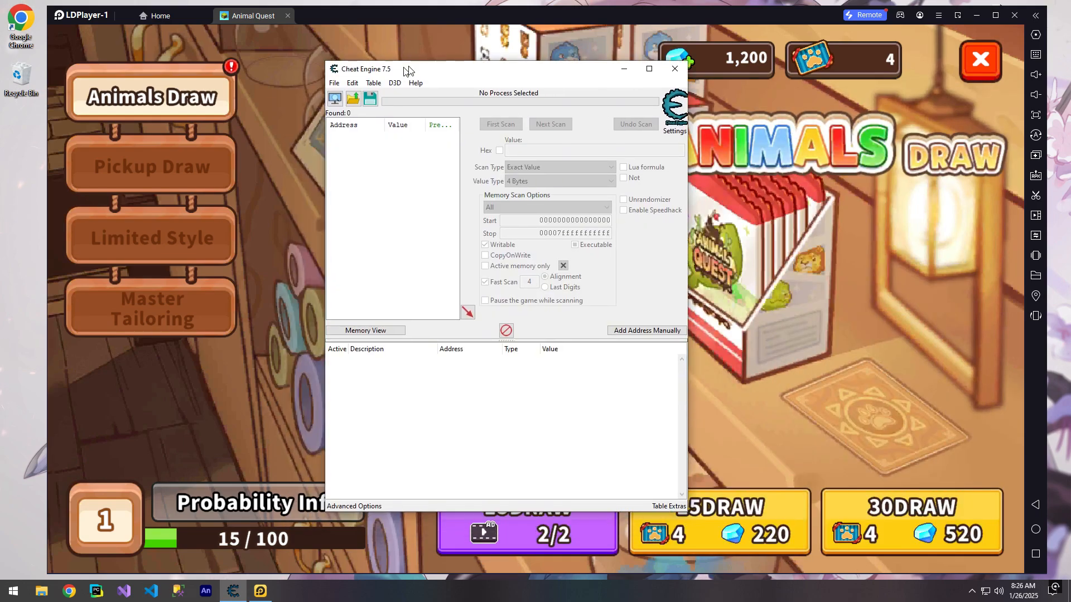
# - Attach Cheat Engine to the Ld9BoxHeadless process and first-scan for the draw counter value 15
pyautogui.click(334, 98)
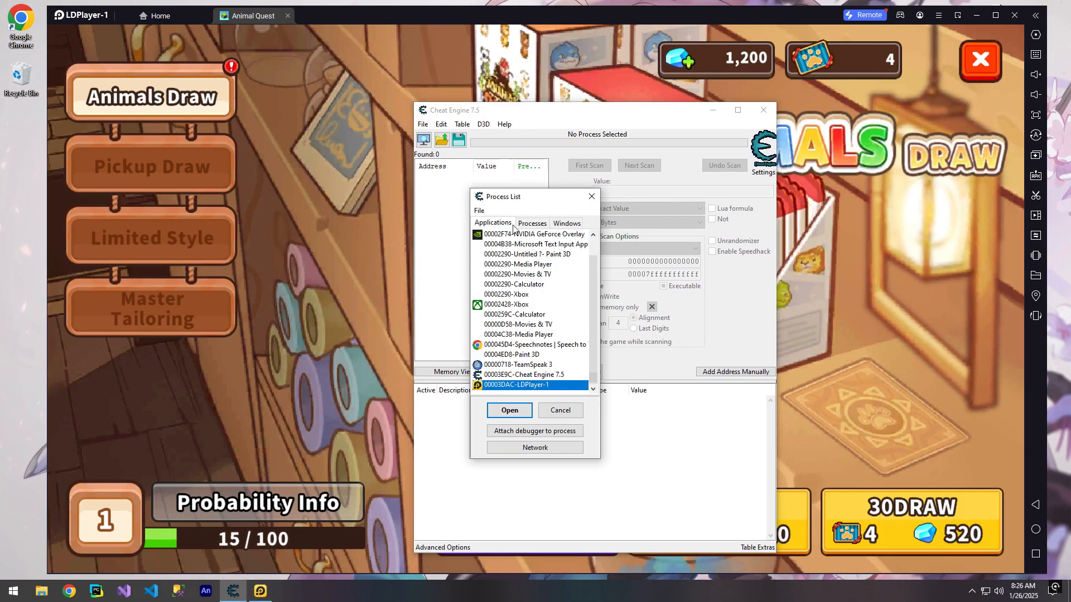
pyautogui.click(532, 223)
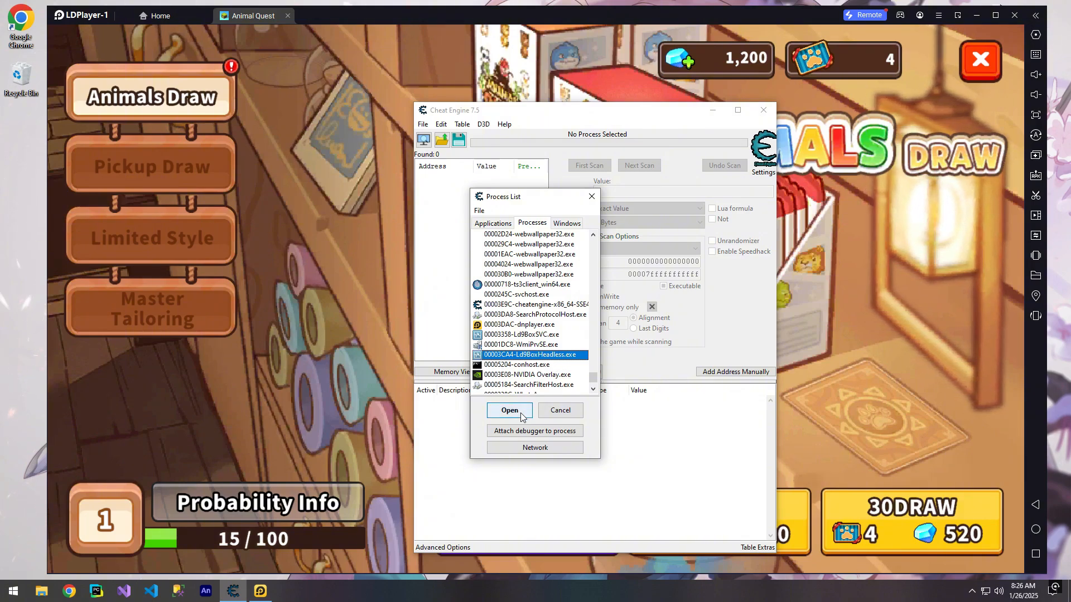
pyautogui.click(509, 410)
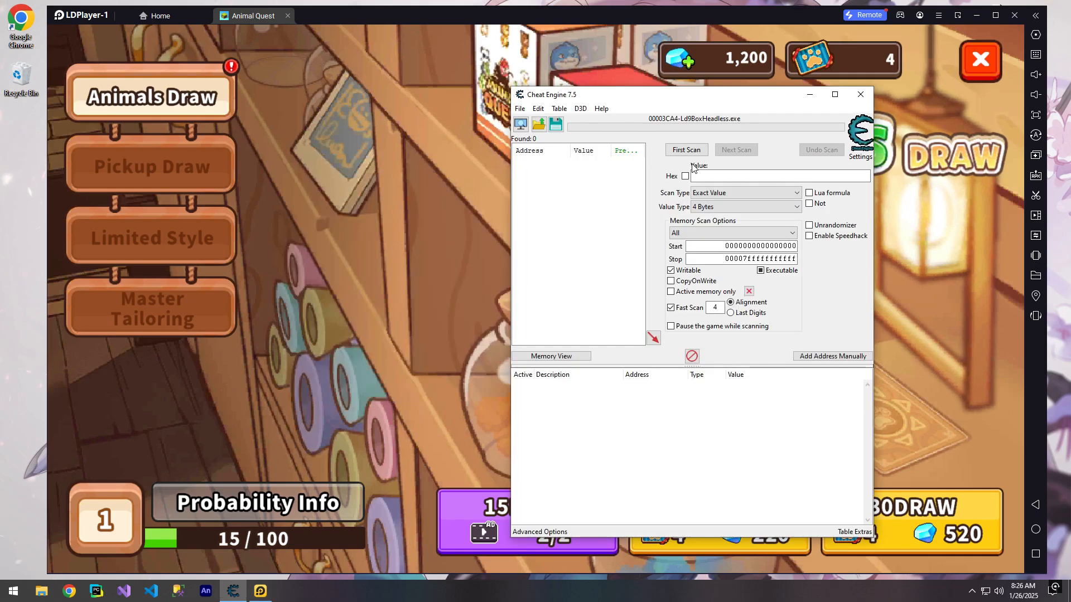
pyautogui.click(686, 149)
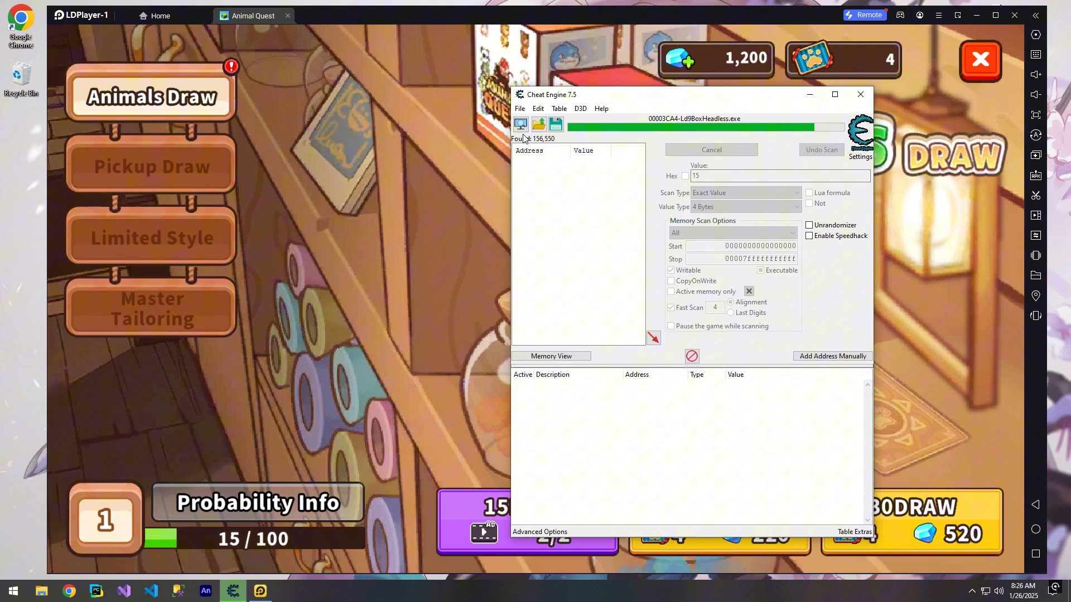
pyautogui.click(861, 94)
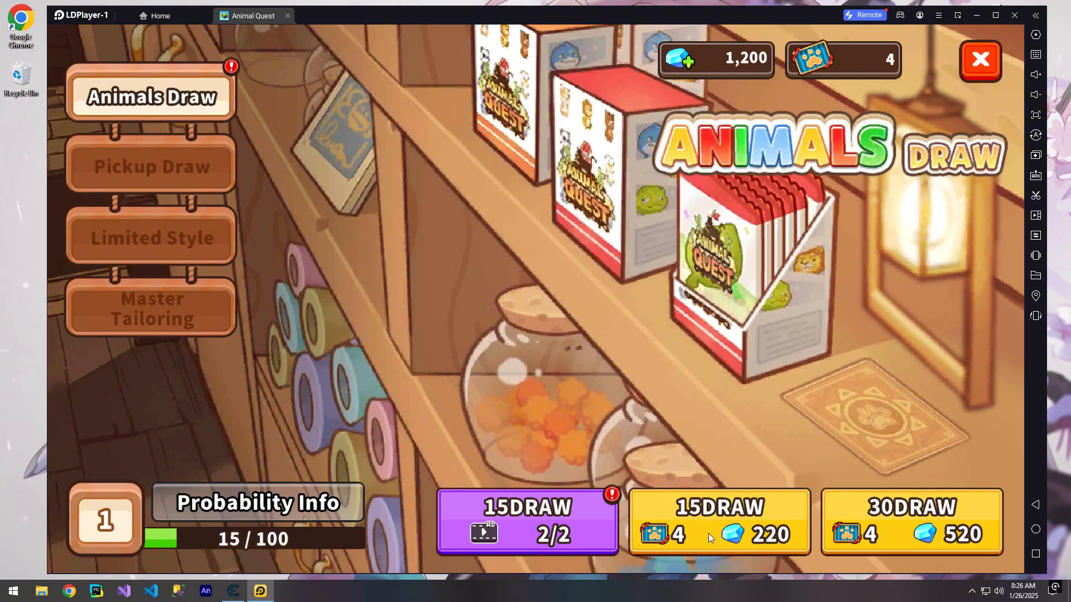
# - Draw in game, restart the search at 30, draw again, and next-scan for 60
pyautogui.click(218, 591)
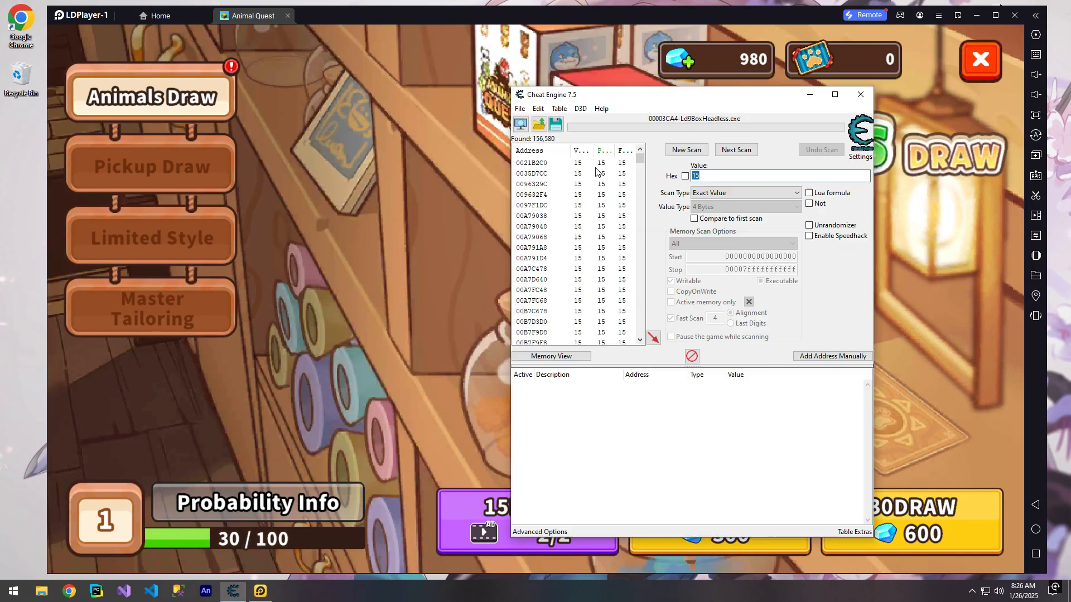
pyautogui.write('30')
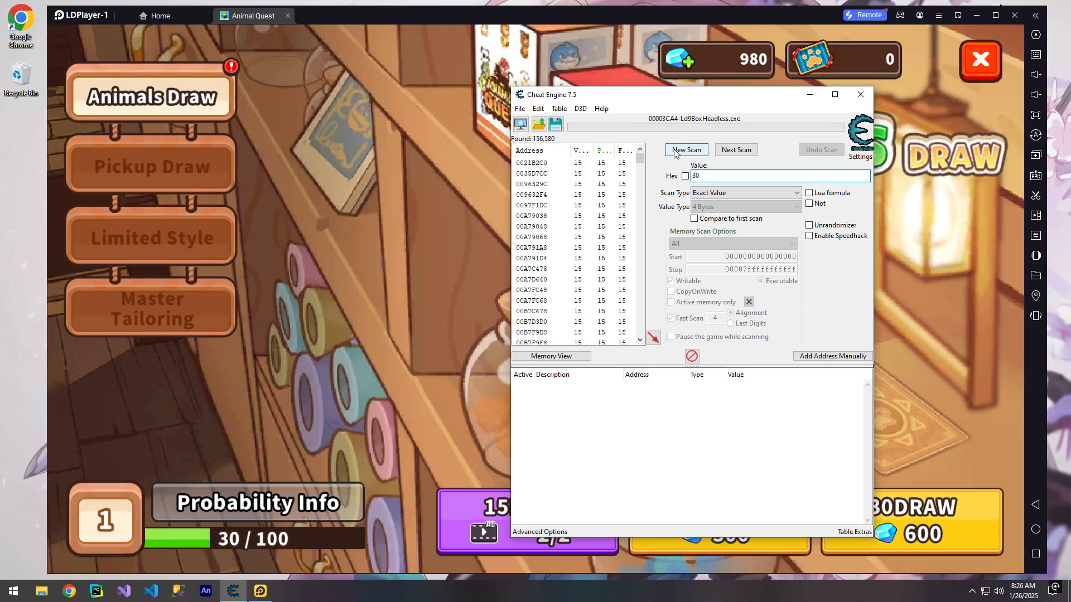
pyautogui.click(685, 149)
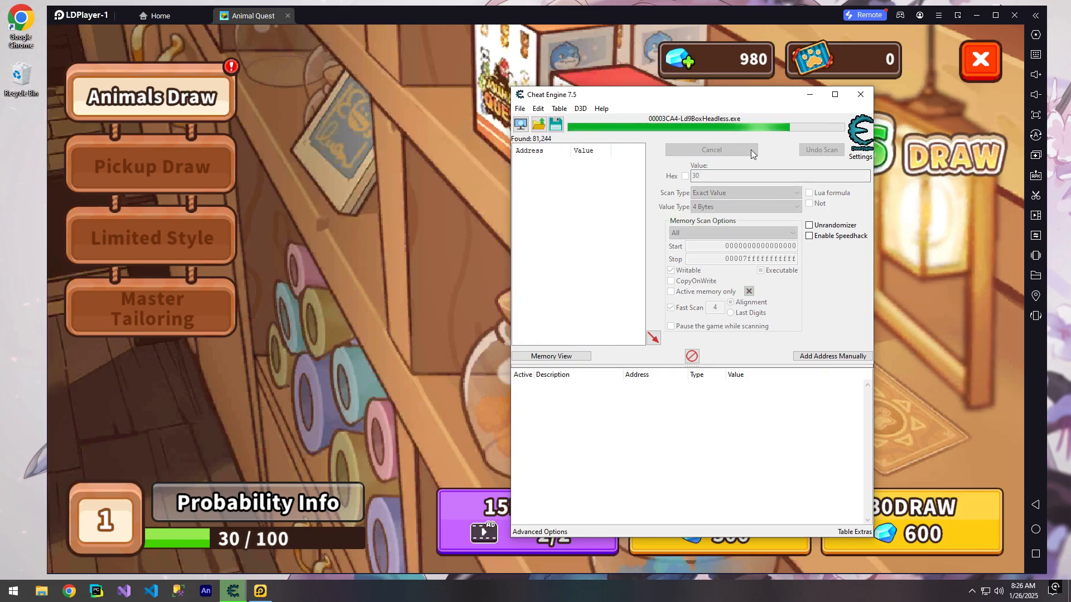
pyautogui.click(861, 94)
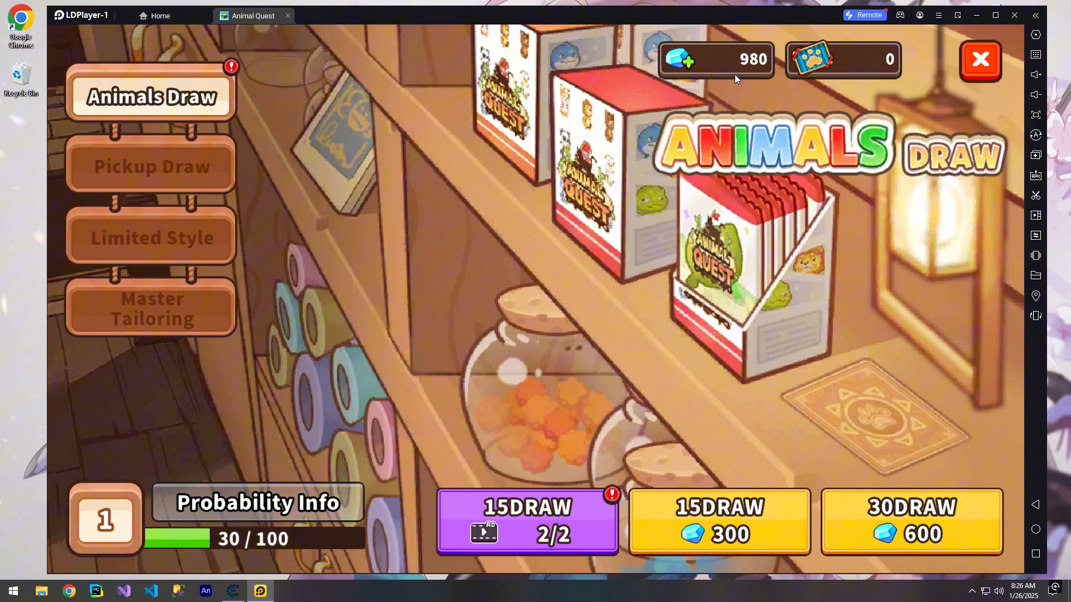
pyautogui.click(525, 521)
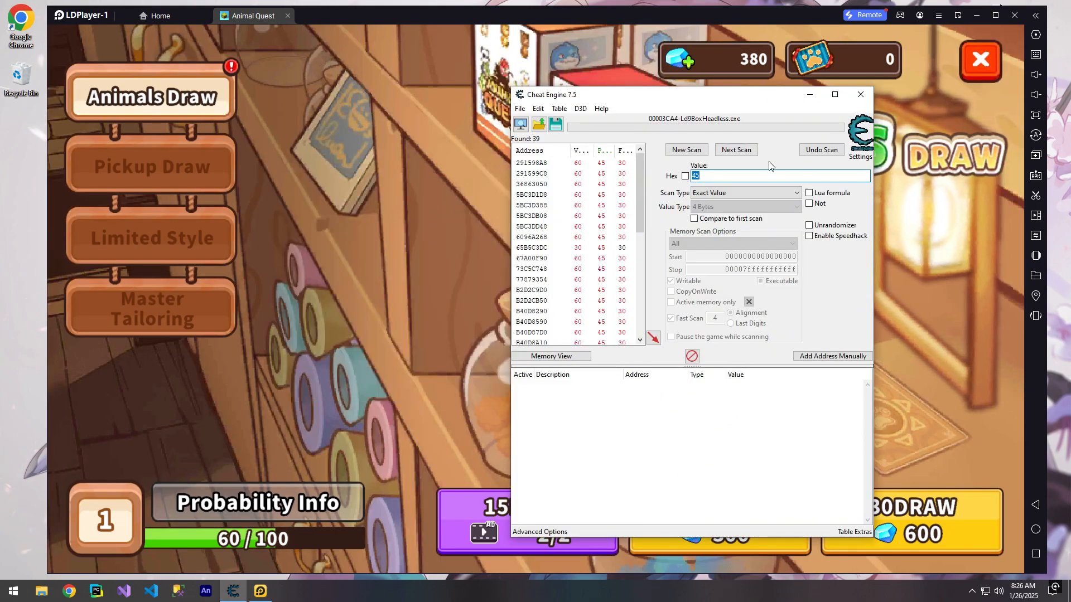
pyautogui.click(736, 149)
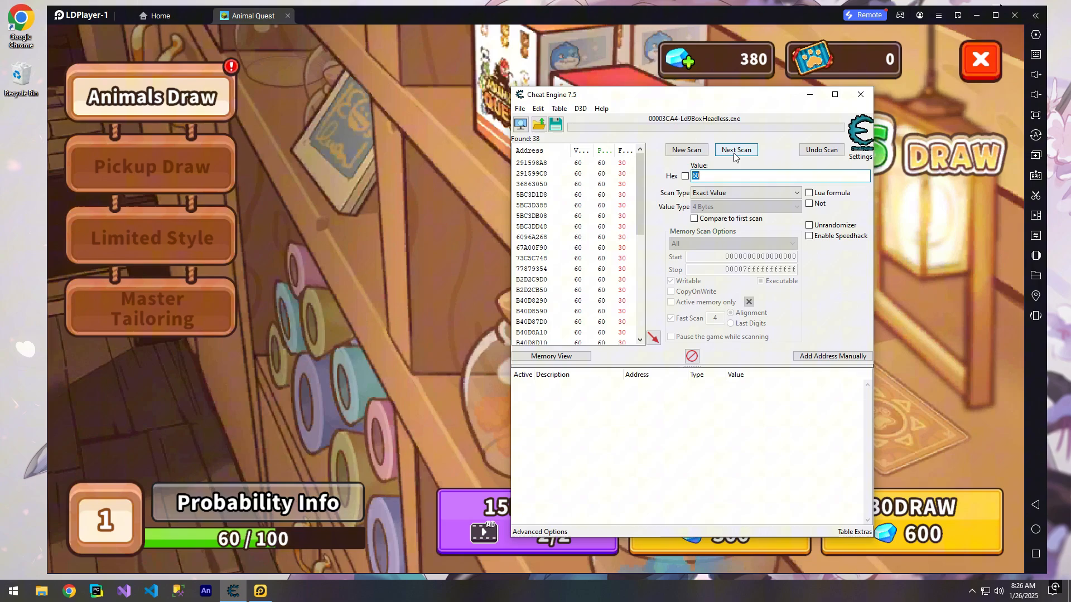
pyautogui.click(860, 94)
pyautogui.write('75')
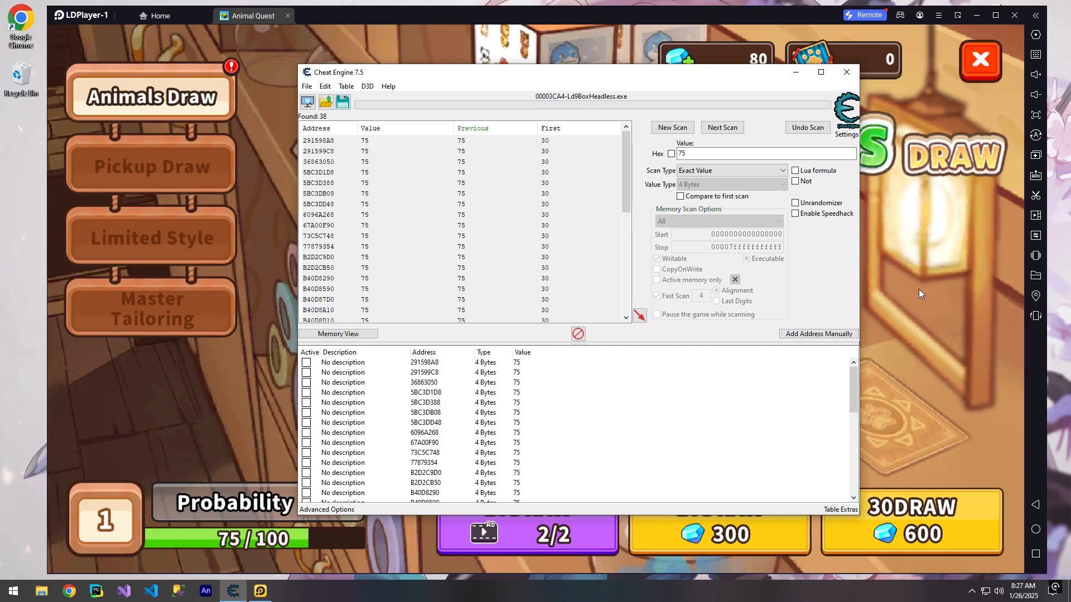
# - Close the animal roster and return to Animals Draw, showing 75/100 and 130 gems
pyautogui.click(846, 72)
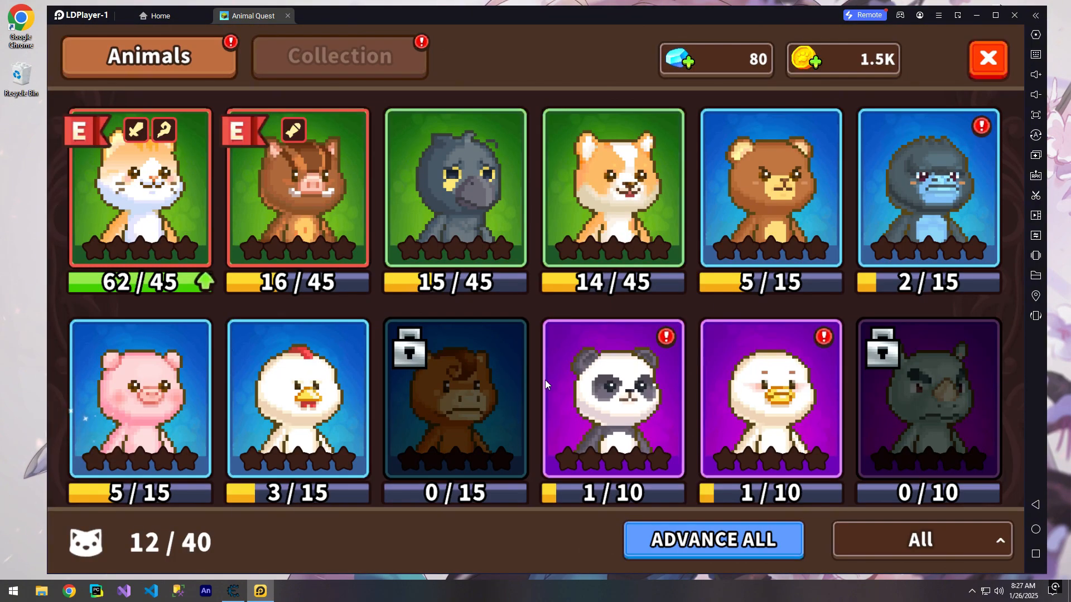
pyautogui.click(140, 189)
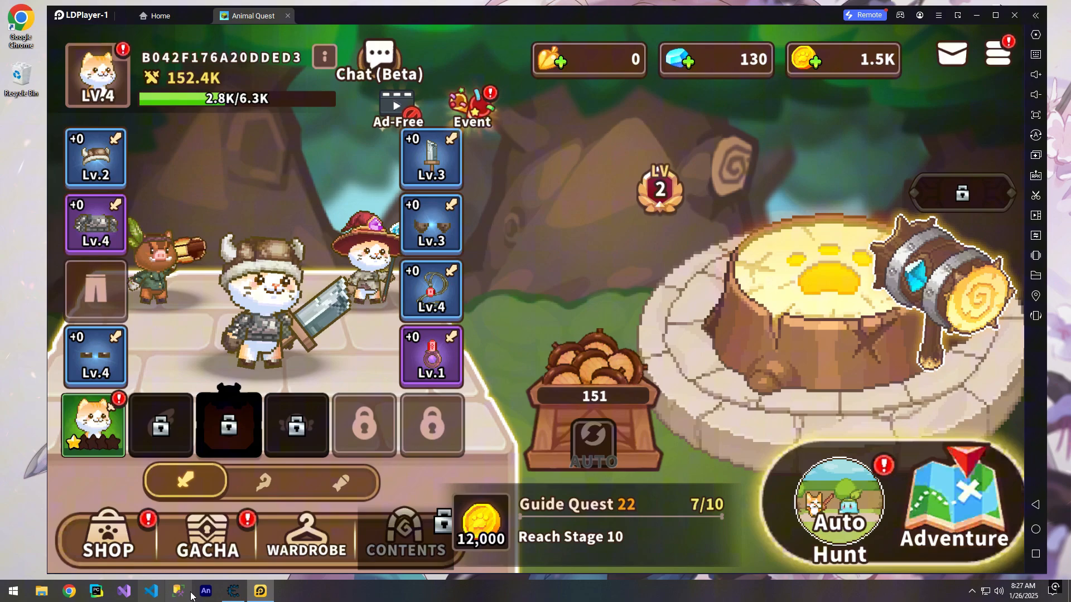
pyautogui.moveTo(232, 591)
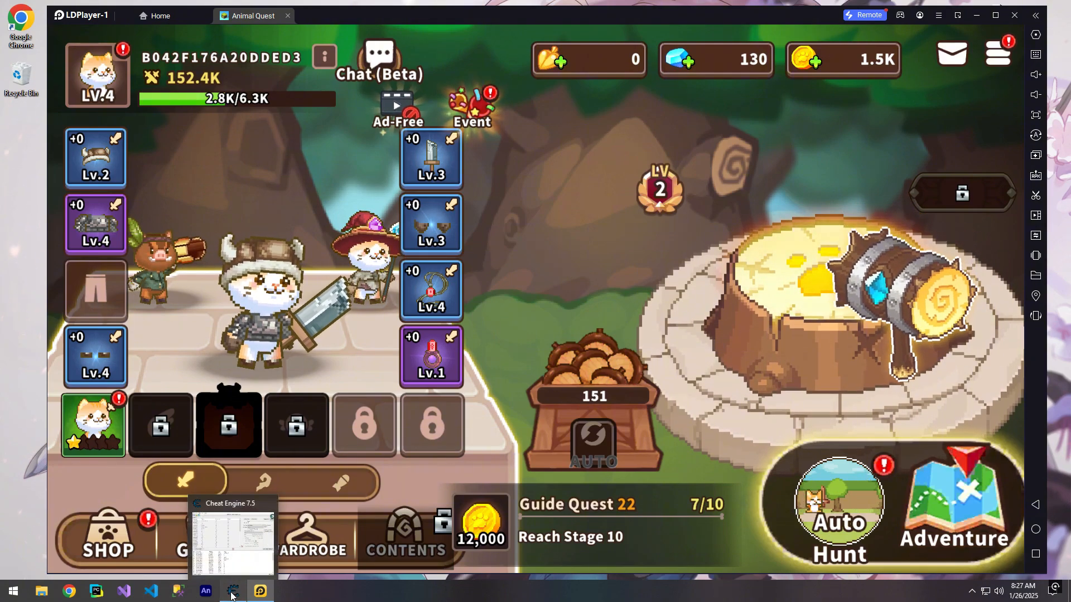
pyautogui.click(233, 590)
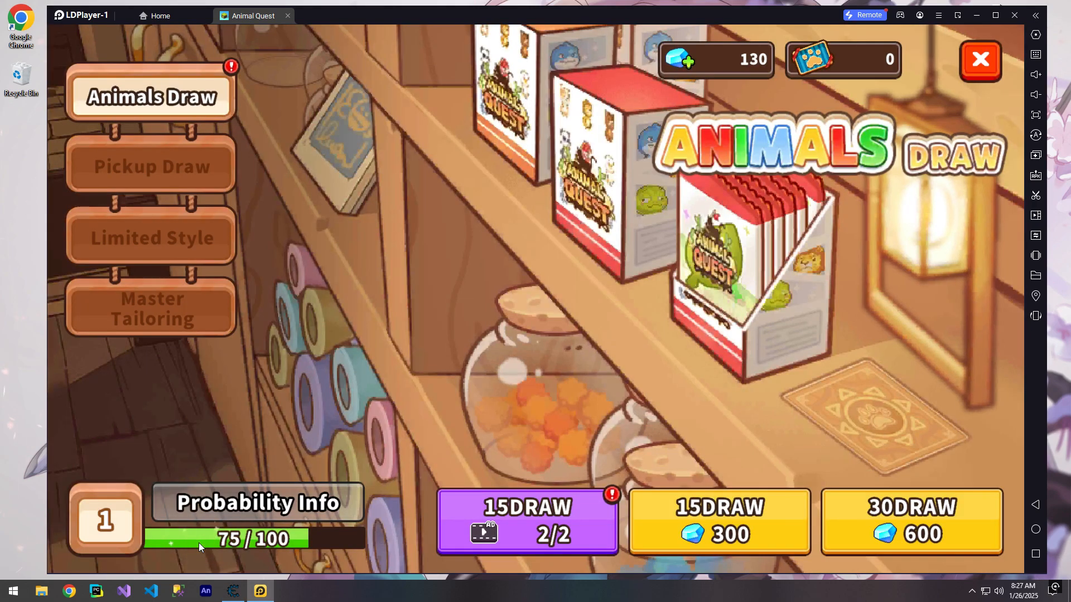
# - Delete the stale addresses from the address table and confirm the removal
pyautogui.click(721, 127)
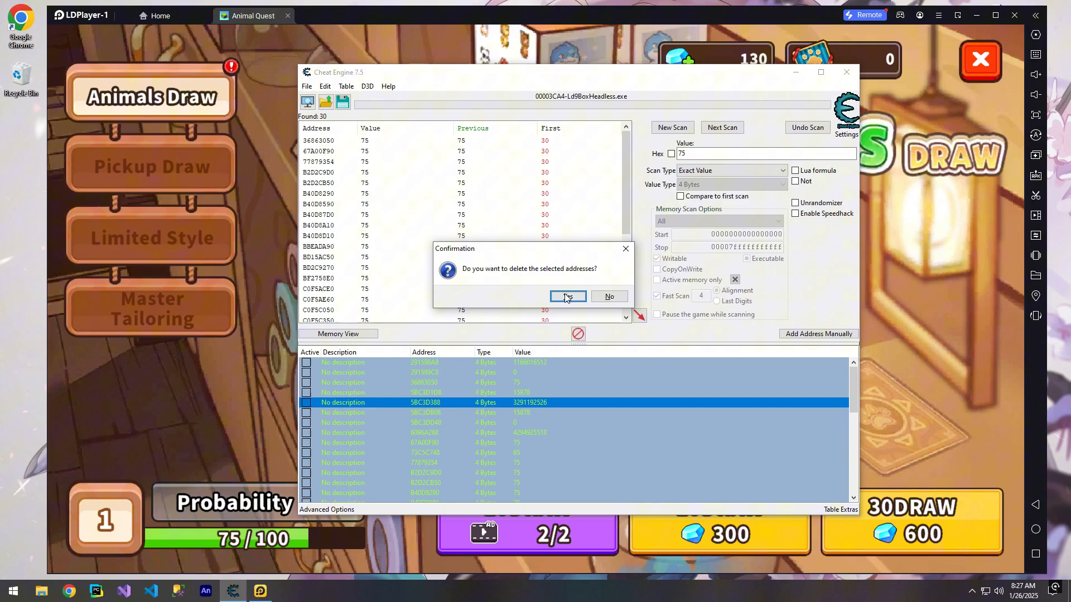
pyautogui.click(567, 296)
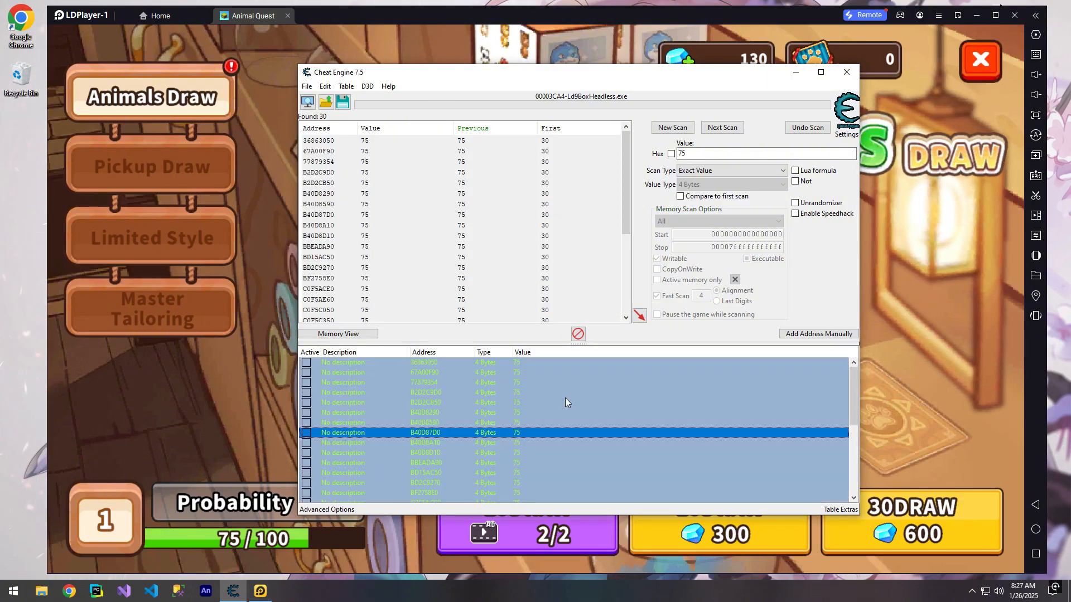
pyautogui.doubleClick(516, 432)
pyautogui.write('ld')
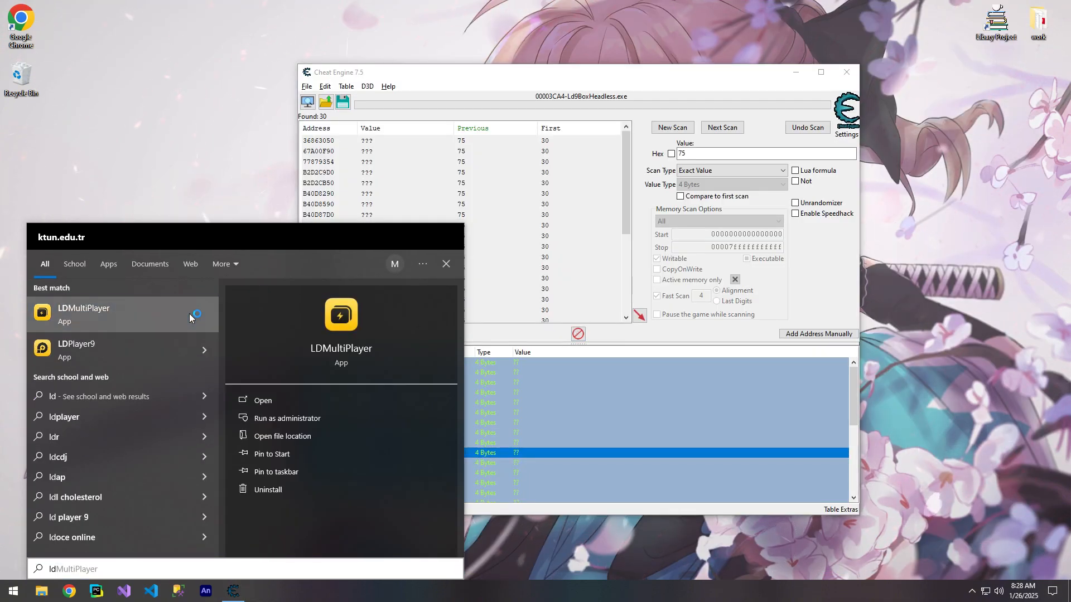
# - Launch LDMultiPlayer from the Start menu and begin entering the new search value
pyautogui.click(84, 314)
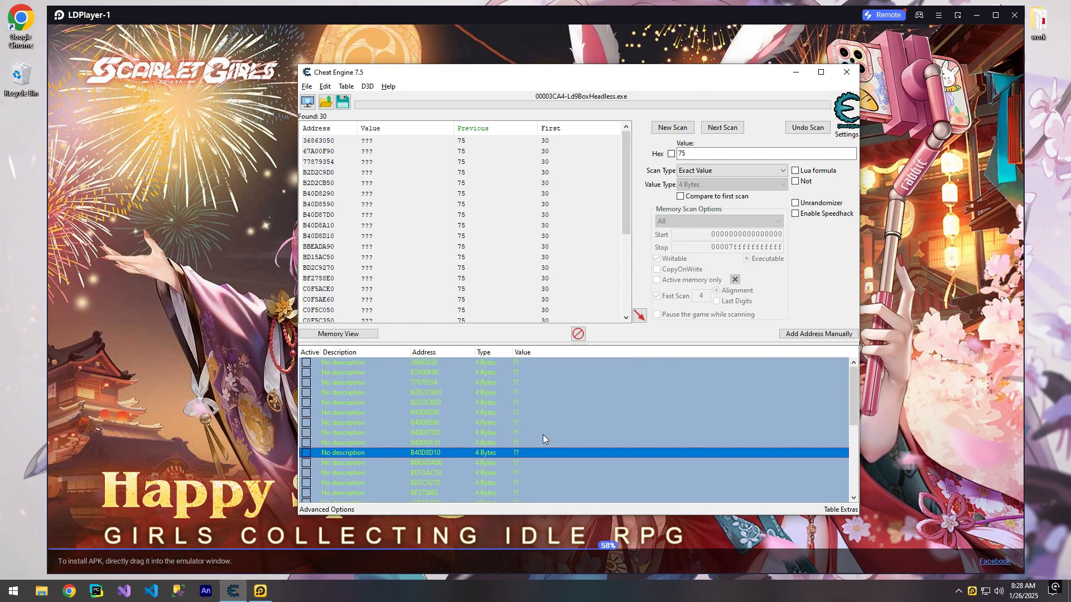
pyautogui.write('2800')
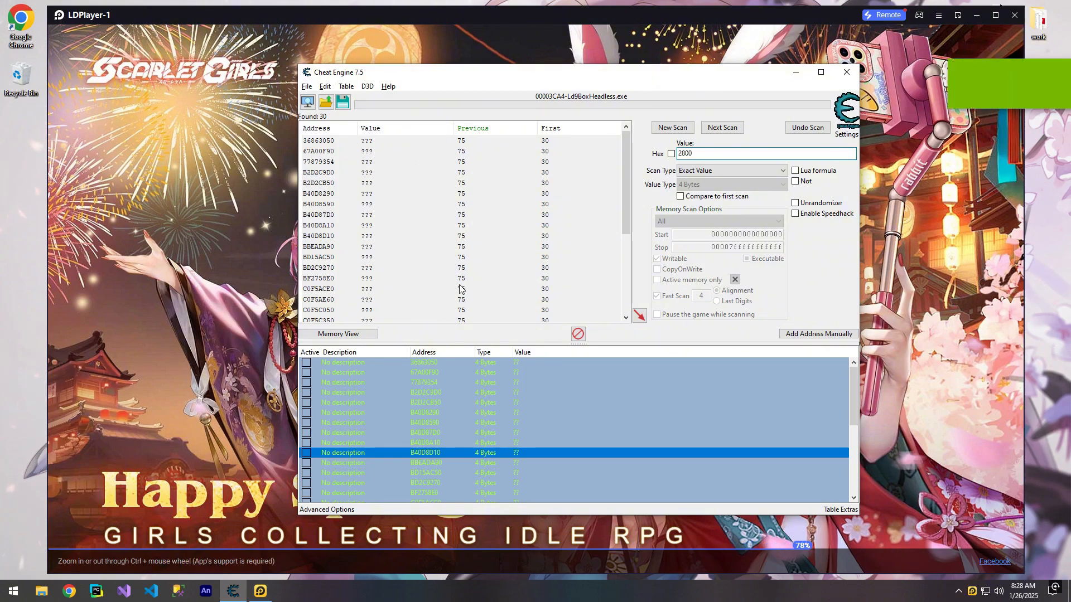
# - Attach Cheat Engine to the restarted Ld9BoxHeadless.exe process and reset for a new scan
pyautogui.click(307, 101)
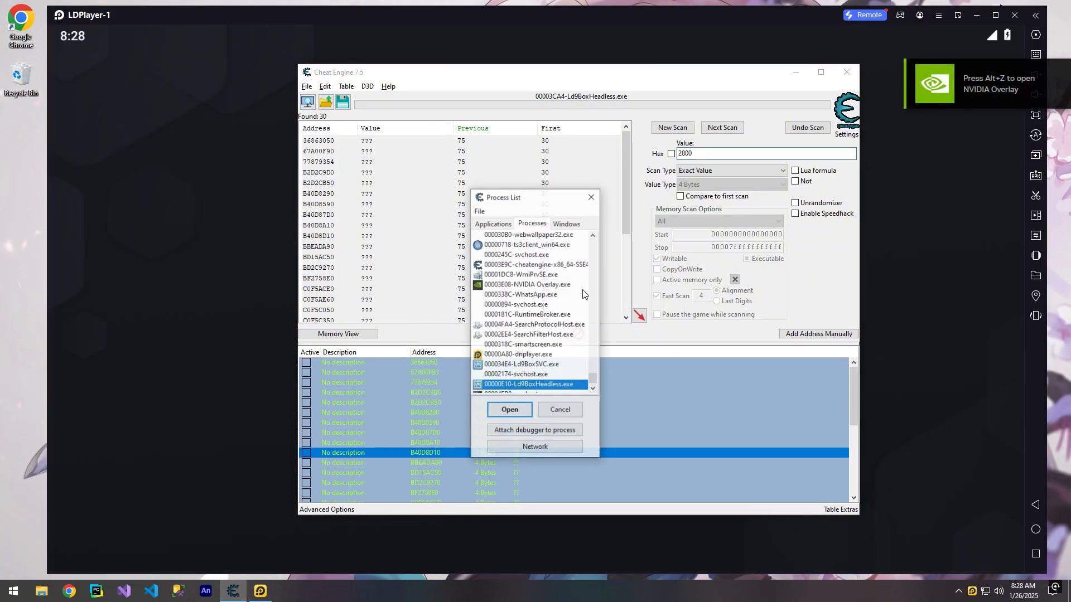
pyautogui.click(509, 410)
pyautogui.write('0')
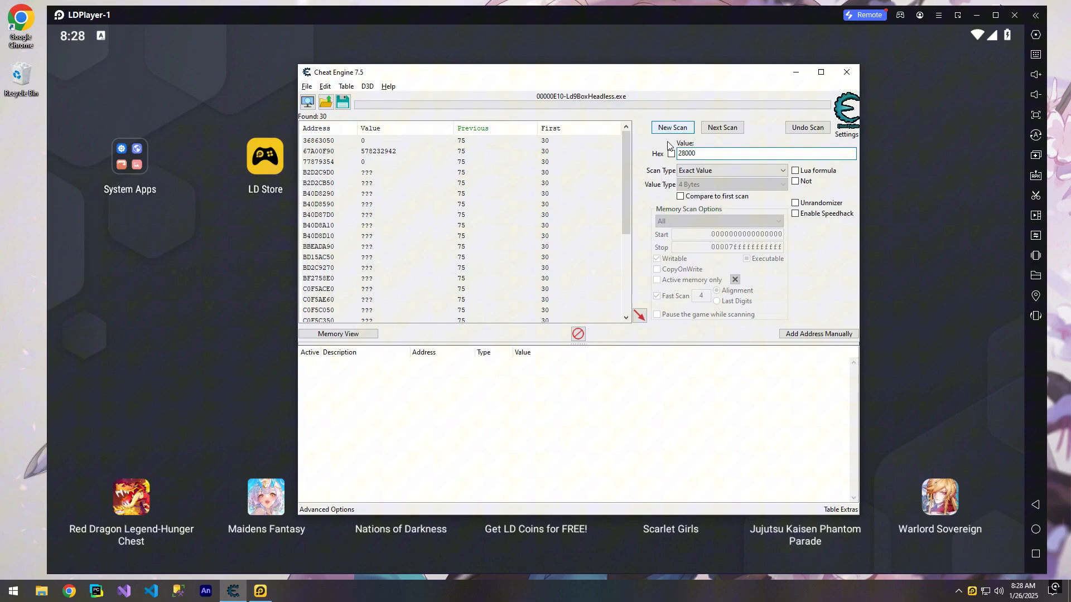
pyautogui.click(846, 72)
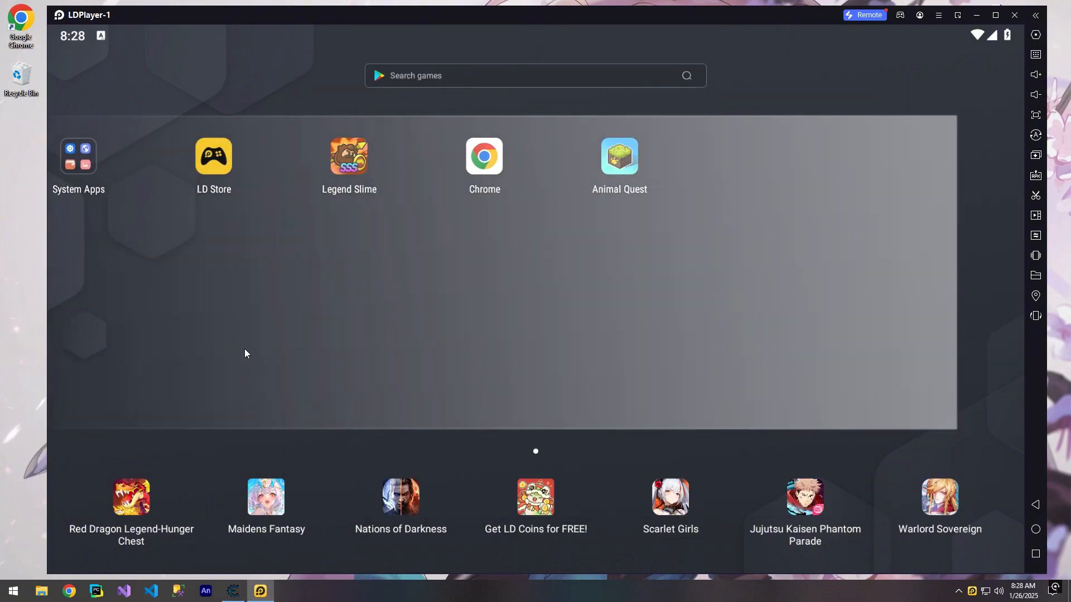
# - First-scan for 28000, rescan for addresses still at 28000, and add the 125 results
pyautogui.click(234, 591)
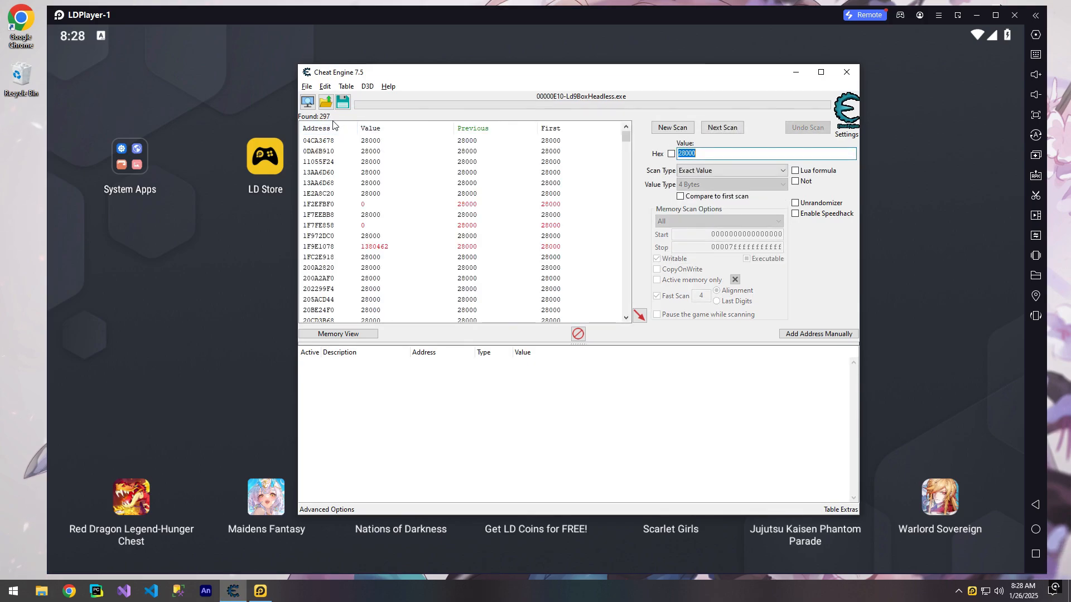
pyautogui.moveTo(601, 277)
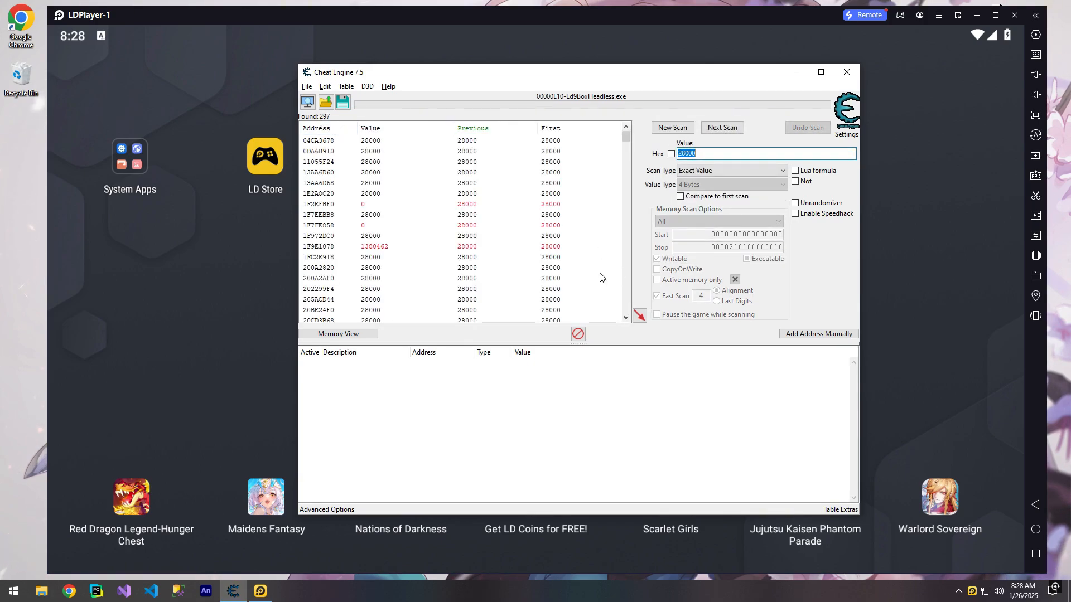
pyautogui.click(722, 127)
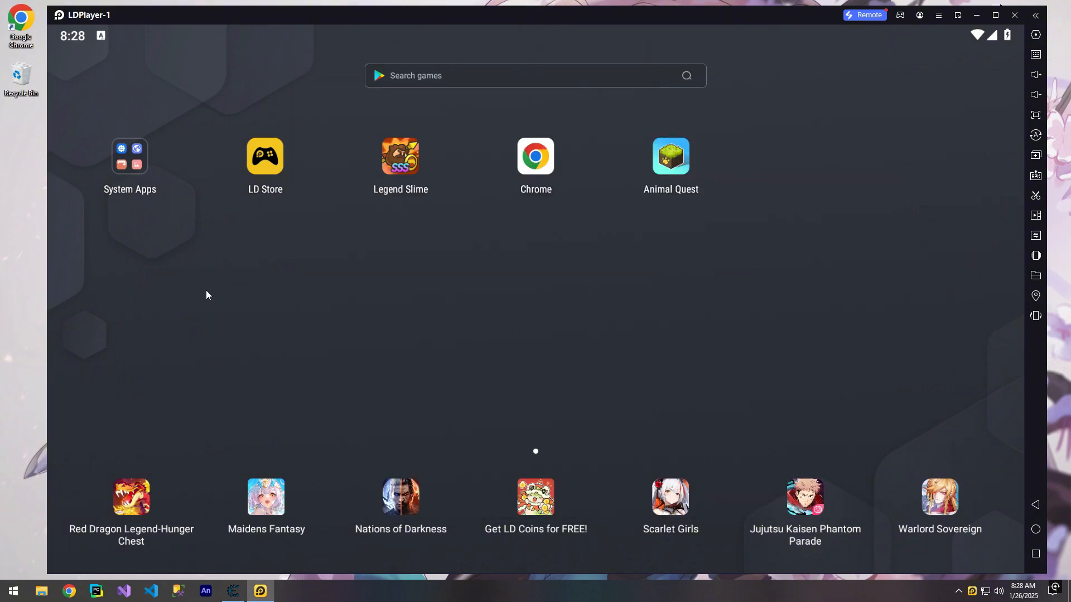
pyautogui.click(233, 590)
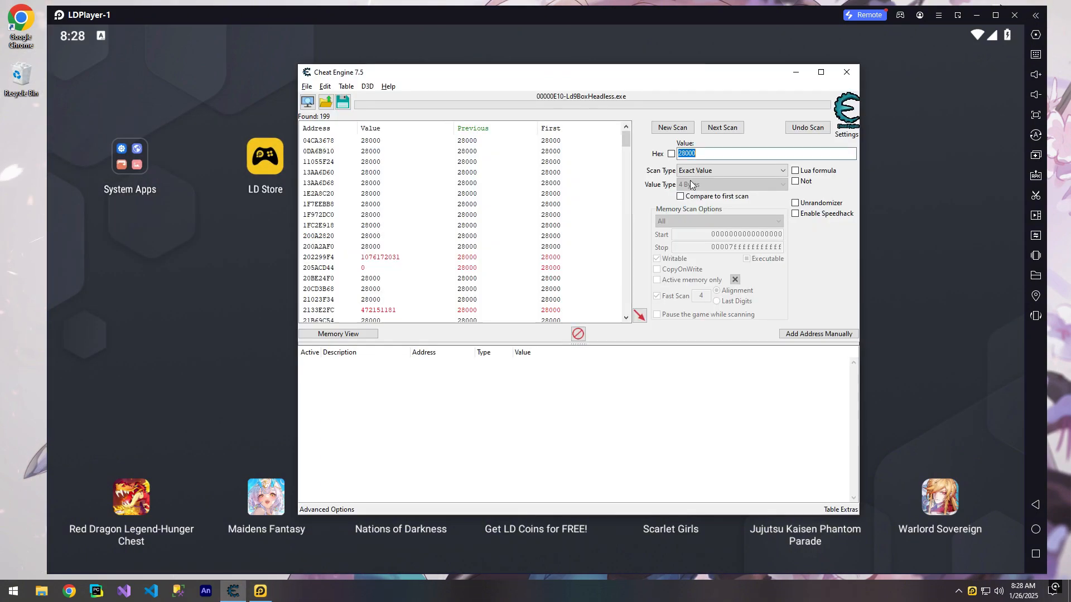
pyautogui.click(846, 72)
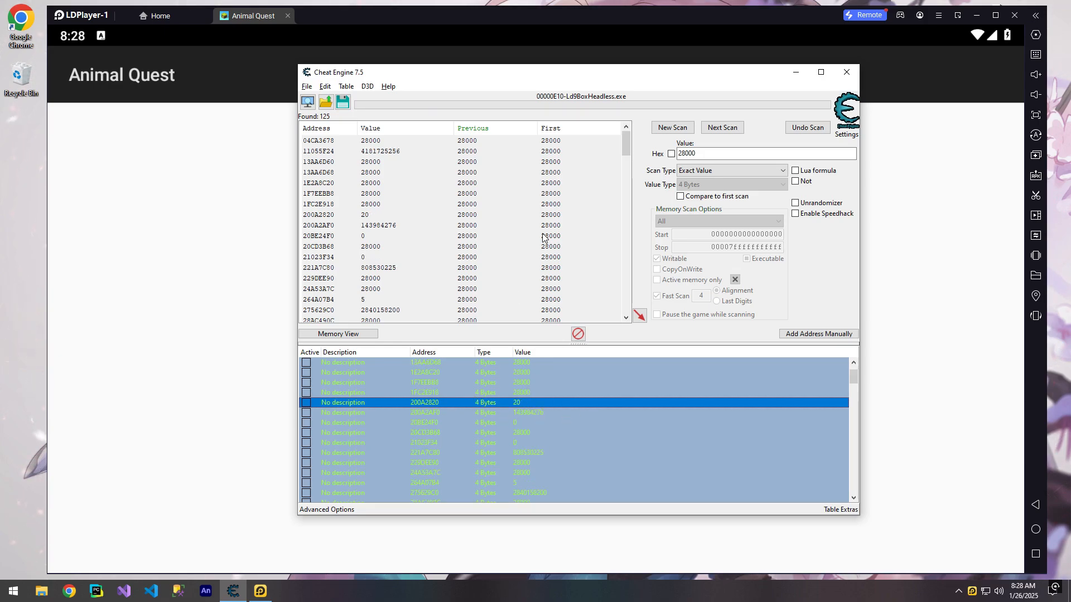
# - Rescan for 28000, keeping the 31 addresses that still hold it
pyautogui.click(846, 71)
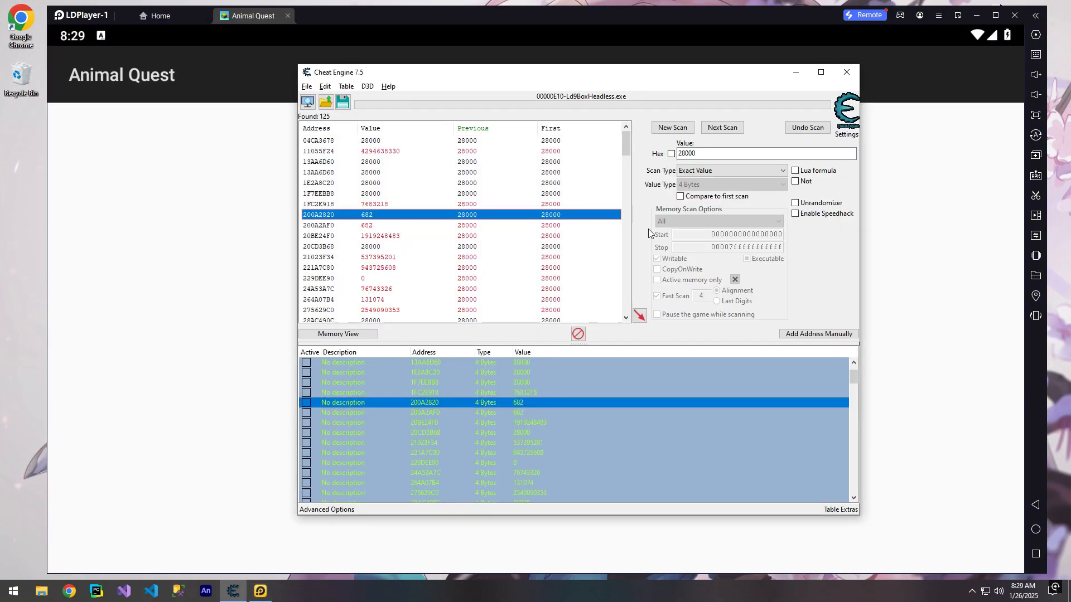
pyautogui.click(722, 127)
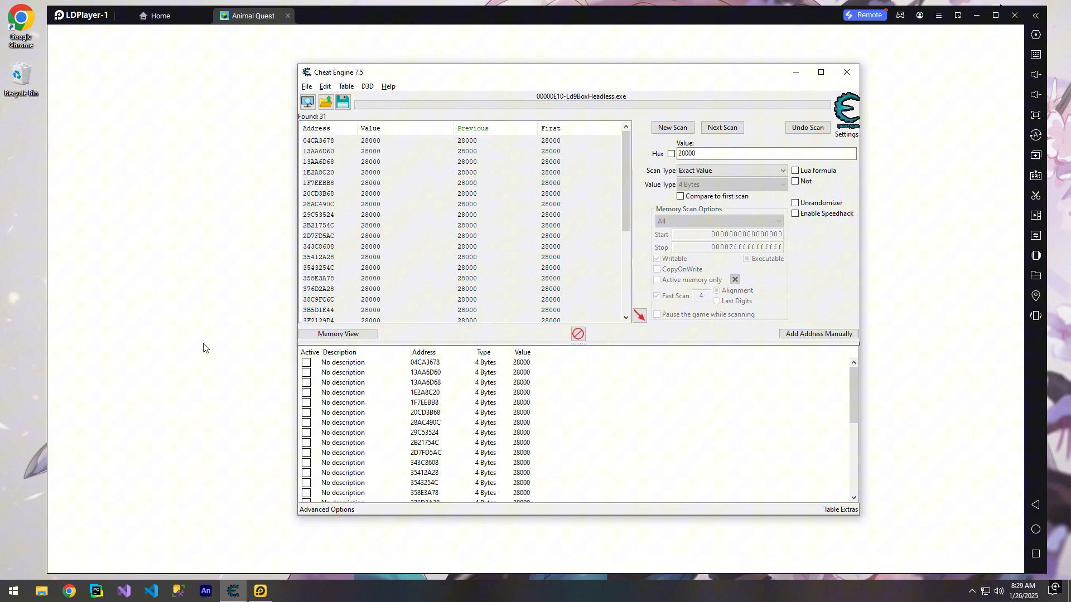
pyautogui.moveTo(191, 348)
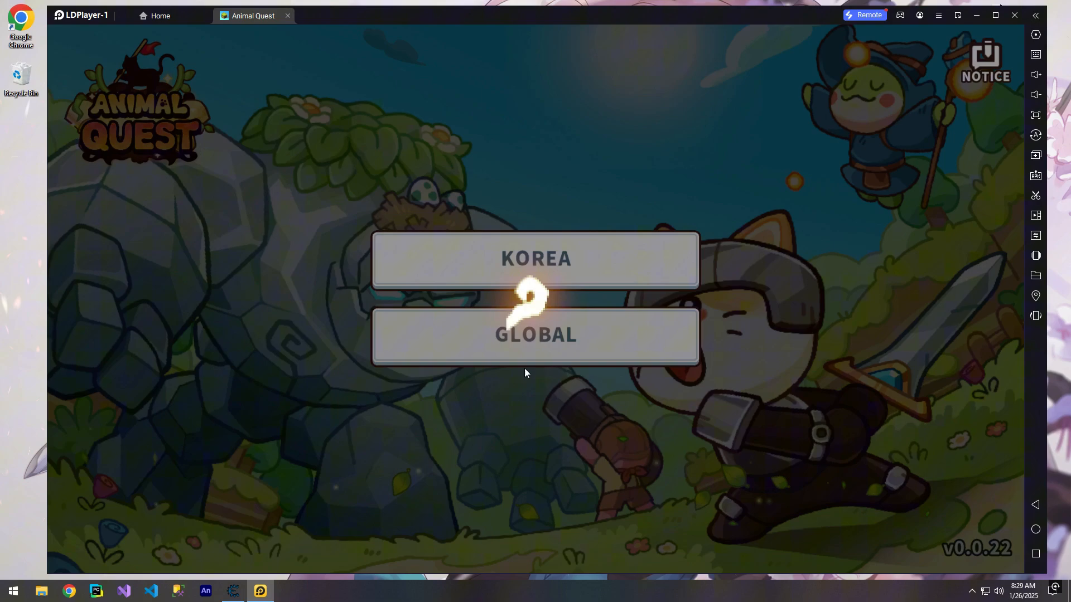
# - Select the Global server and proceed past loading into the game
pyautogui.click(539, 335)
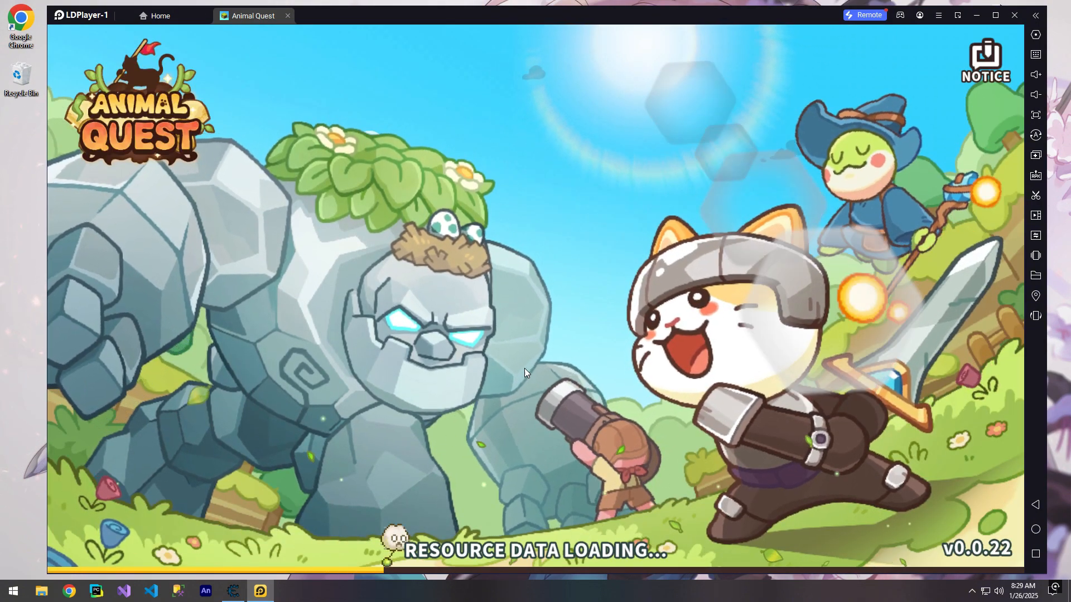
pyautogui.click(233, 591)
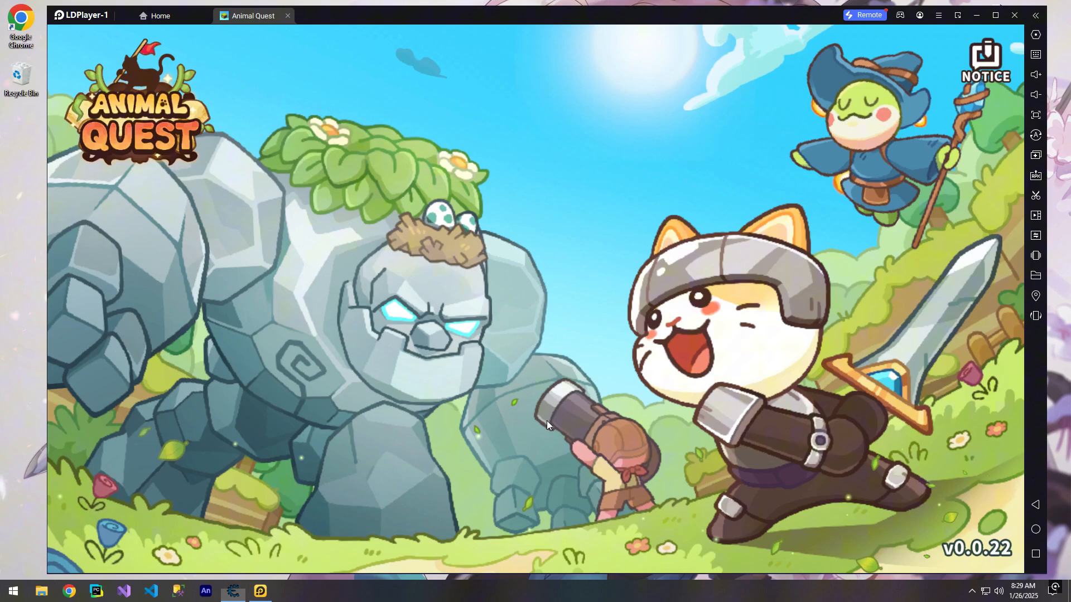
pyautogui.moveTo(455, 373)
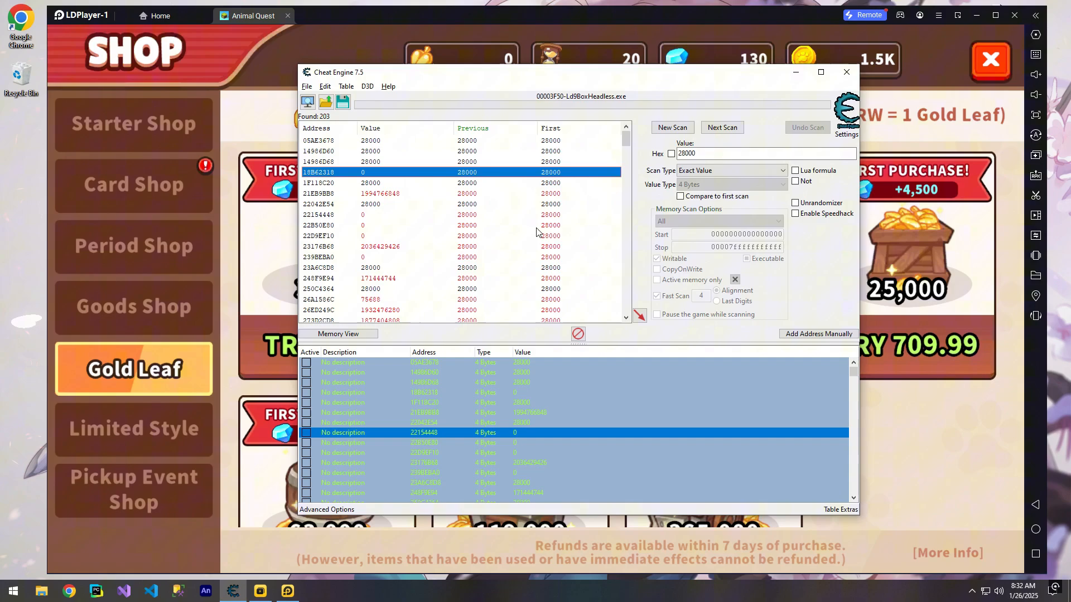
# - Browse the Gold Leaf and Goods Shop pages, then start a fresh 28000 scan
pyautogui.click(723, 127)
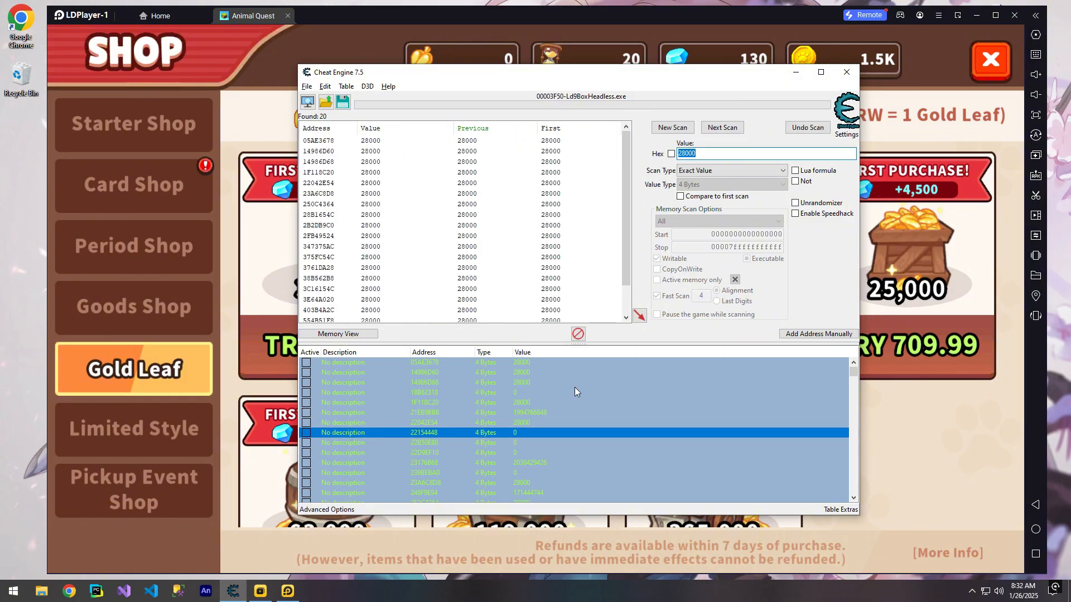
pyautogui.scroll(-3)
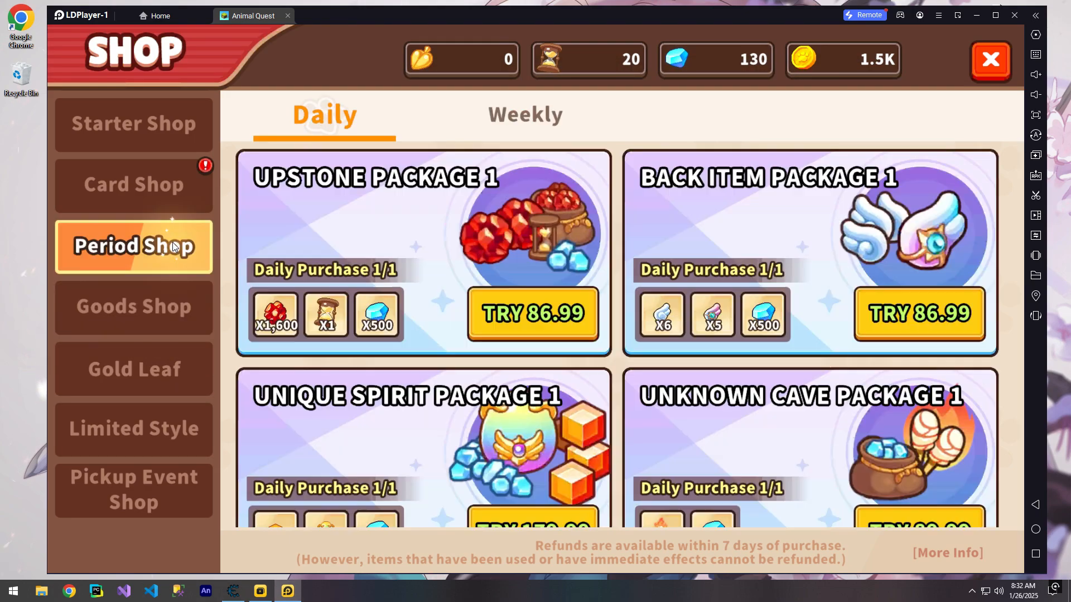
pyautogui.click(133, 369)
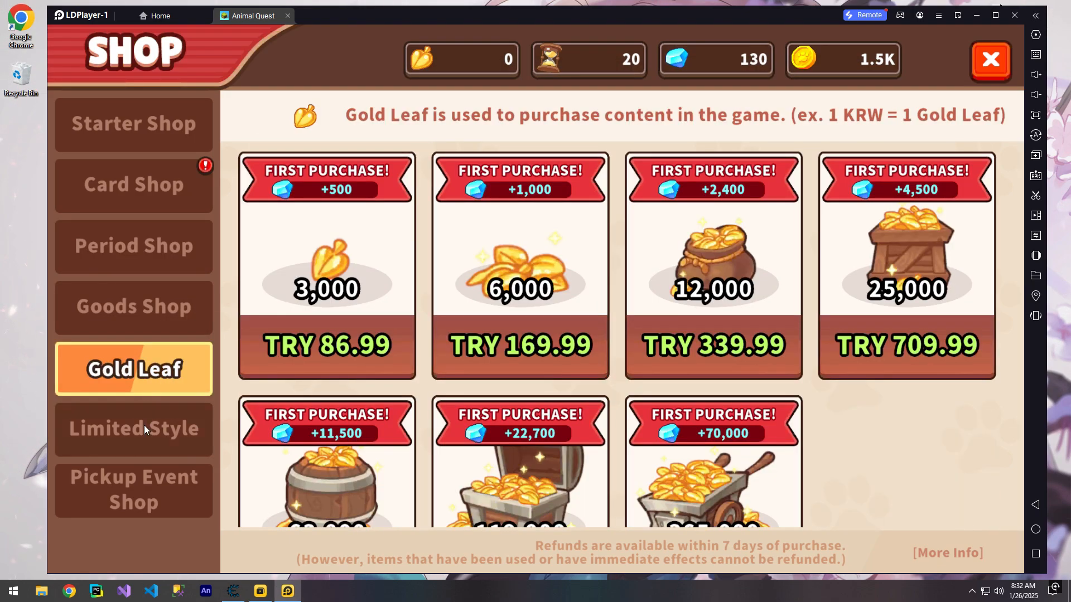
pyautogui.click(133, 307)
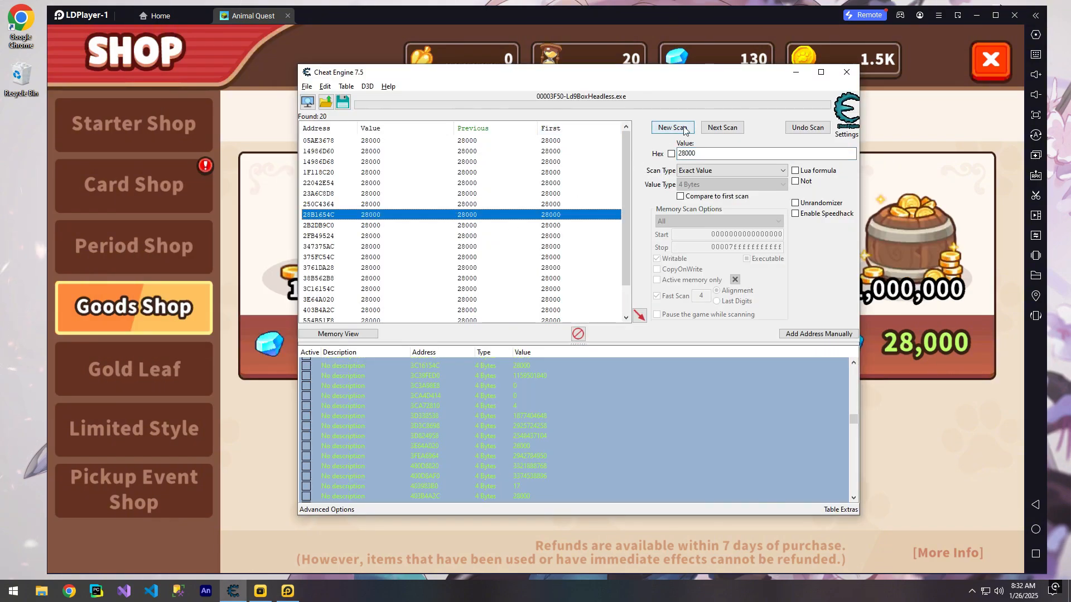
pyautogui.click(672, 127)
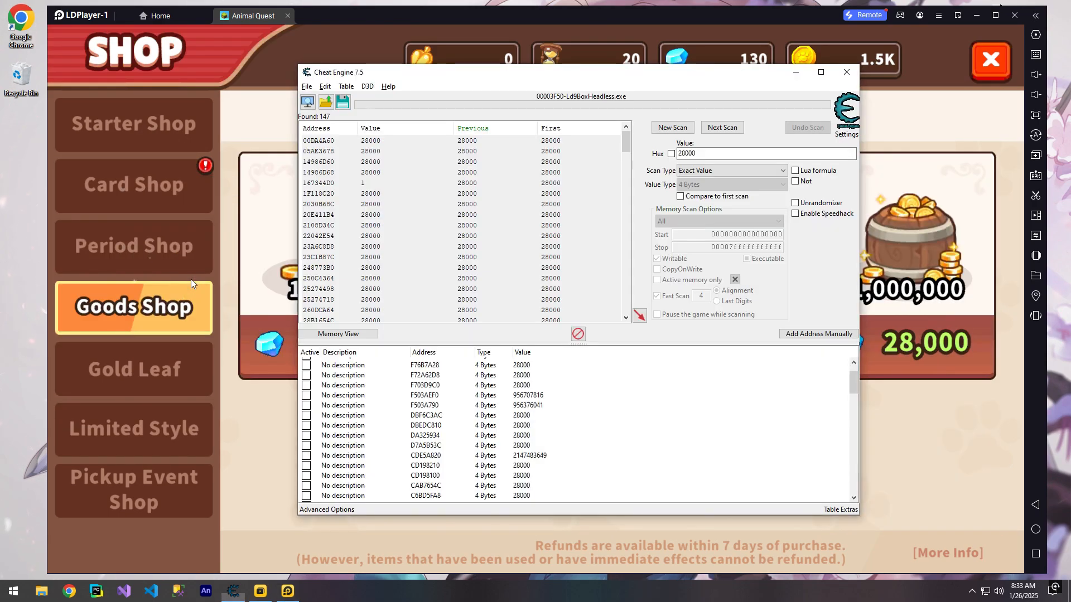
# - Check the 28000 address list against the game's gem count
pyautogui.click(446, 394)
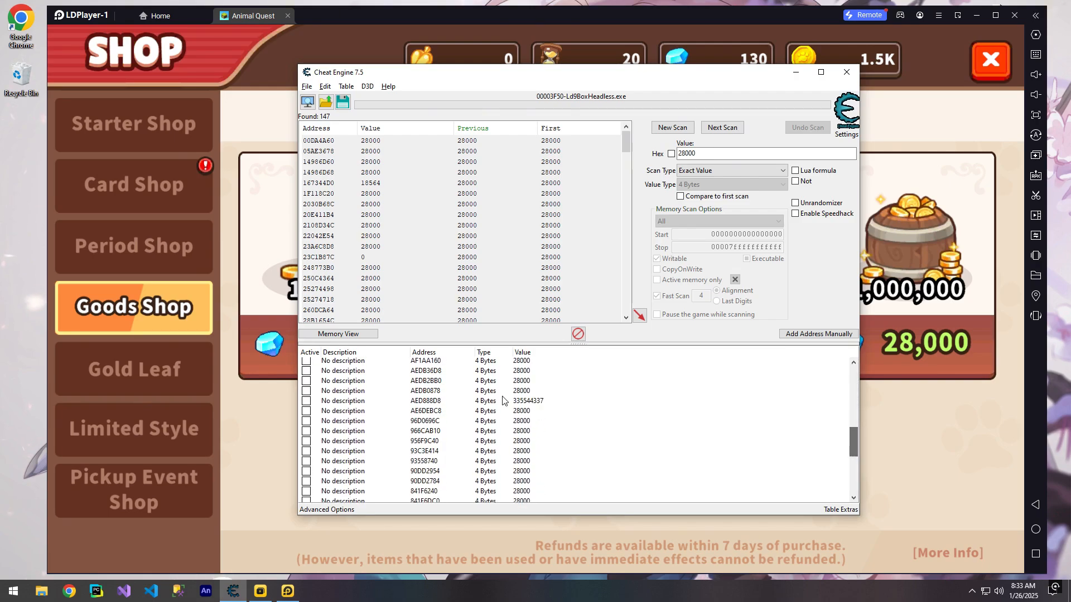
pyautogui.click(846, 71)
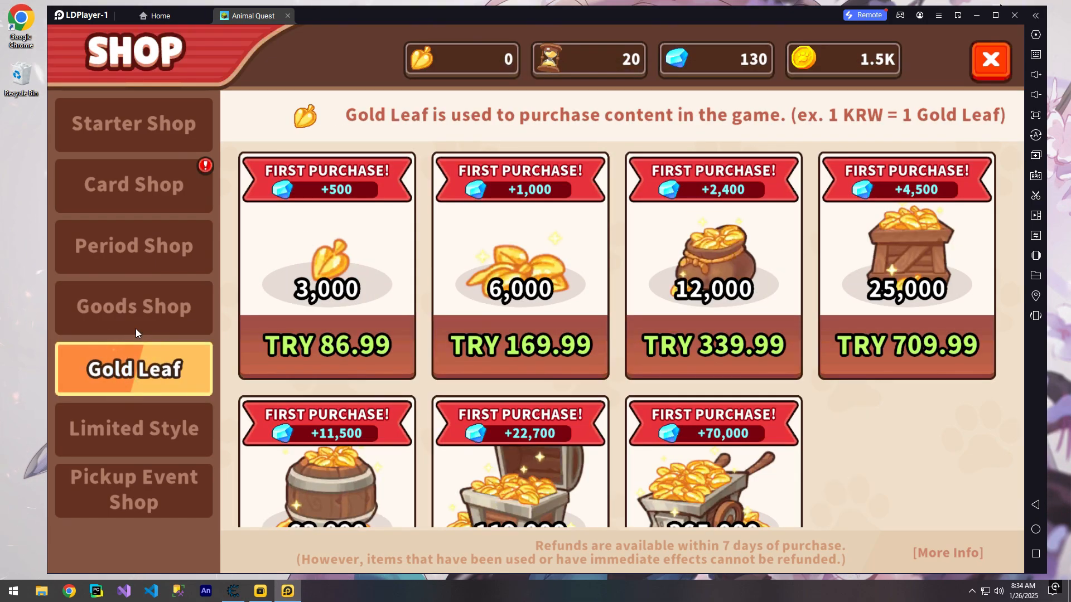
pyautogui.moveTo(885, 259)
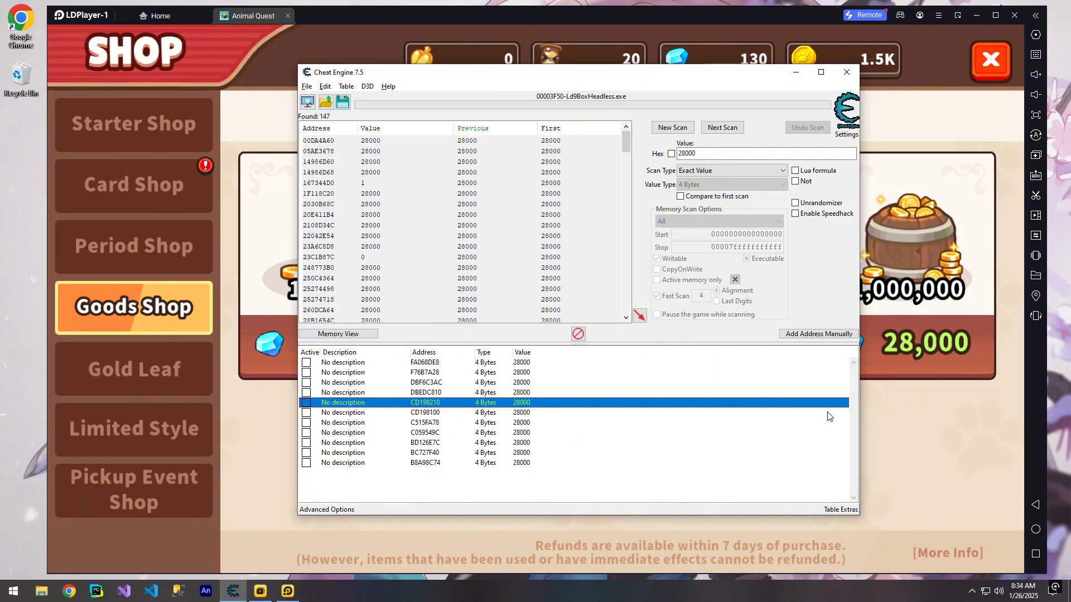
# - Delete the five addresses still at 28000 and set the remaining three to 28003
pyautogui.click(403, 463)
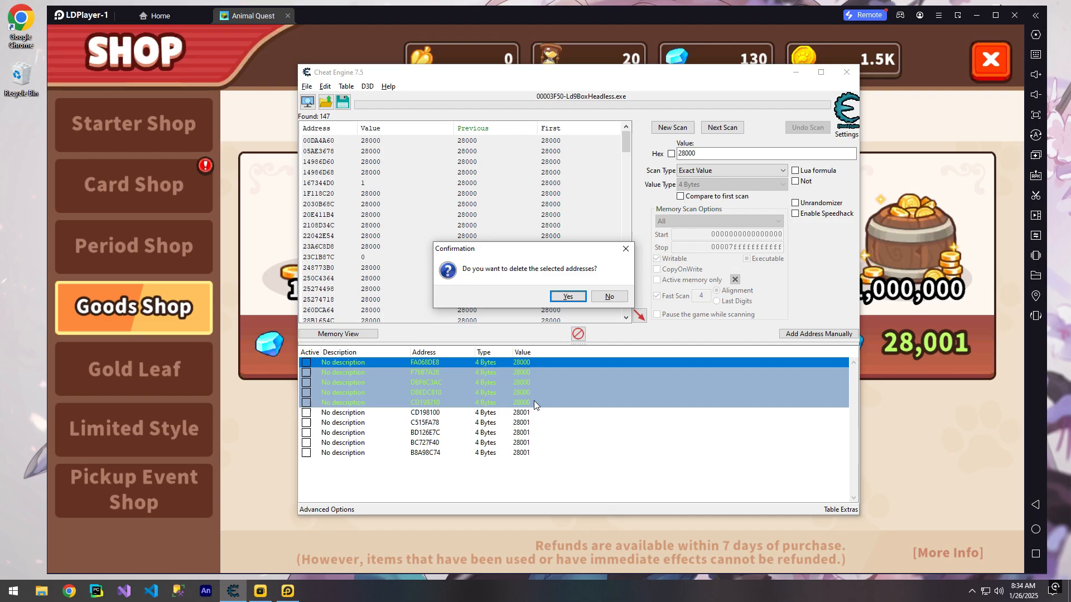
pyautogui.click(567, 296)
pyautogui.write('28003')
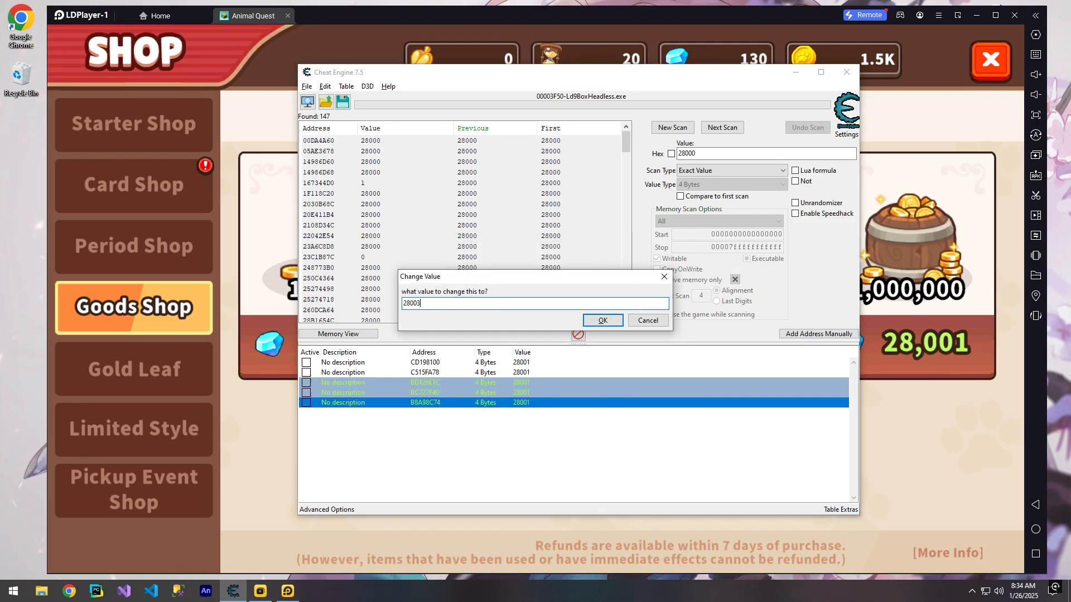
pyautogui.click(602, 320)
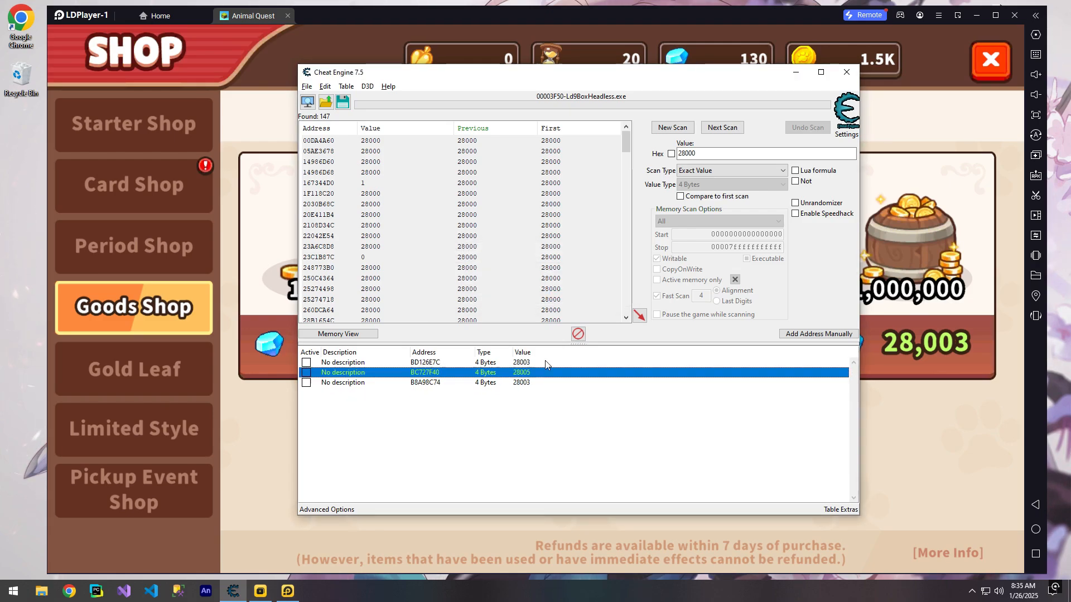
# - Delete the two non-matching addresses and name the remaining gem address 'Diamonds'
pyautogui.click(423, 382)
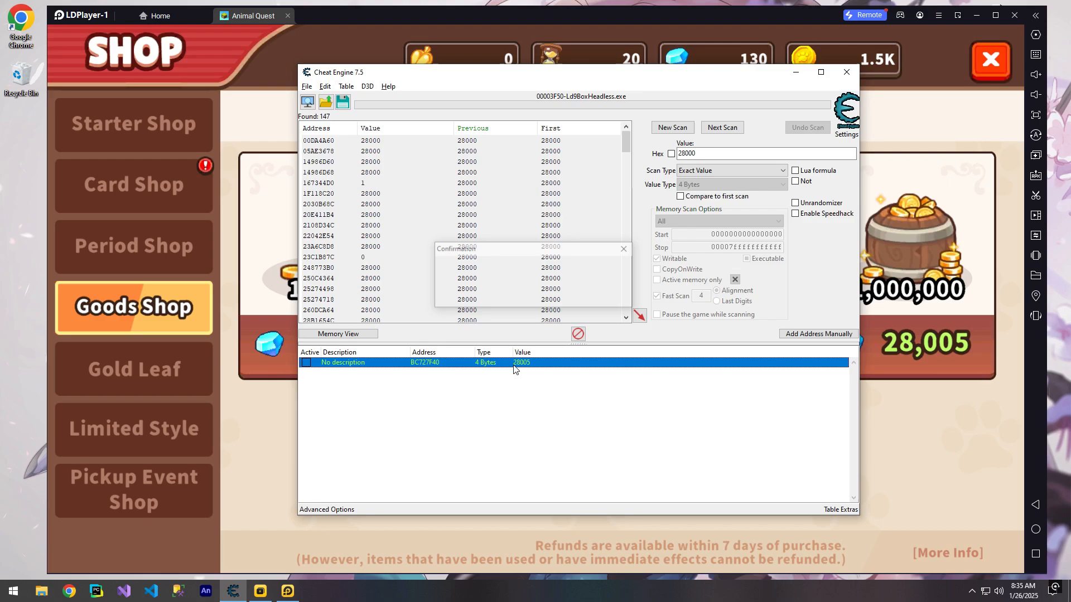
pyautogui.doubleClick(343, 362)
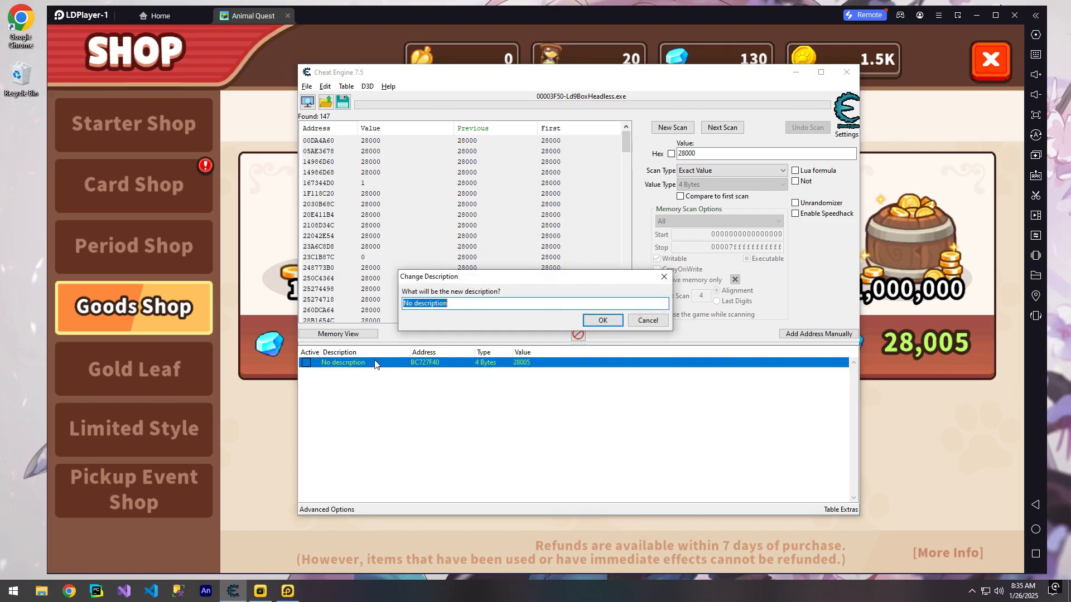
pyautogui.write('Diam')
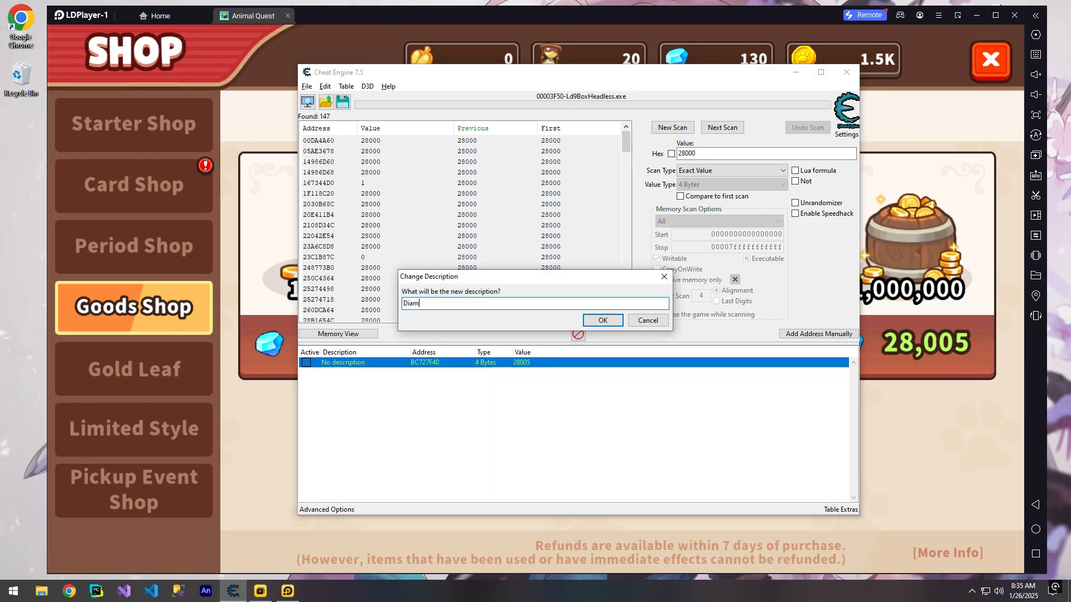
pyautogui.click(602, 320)
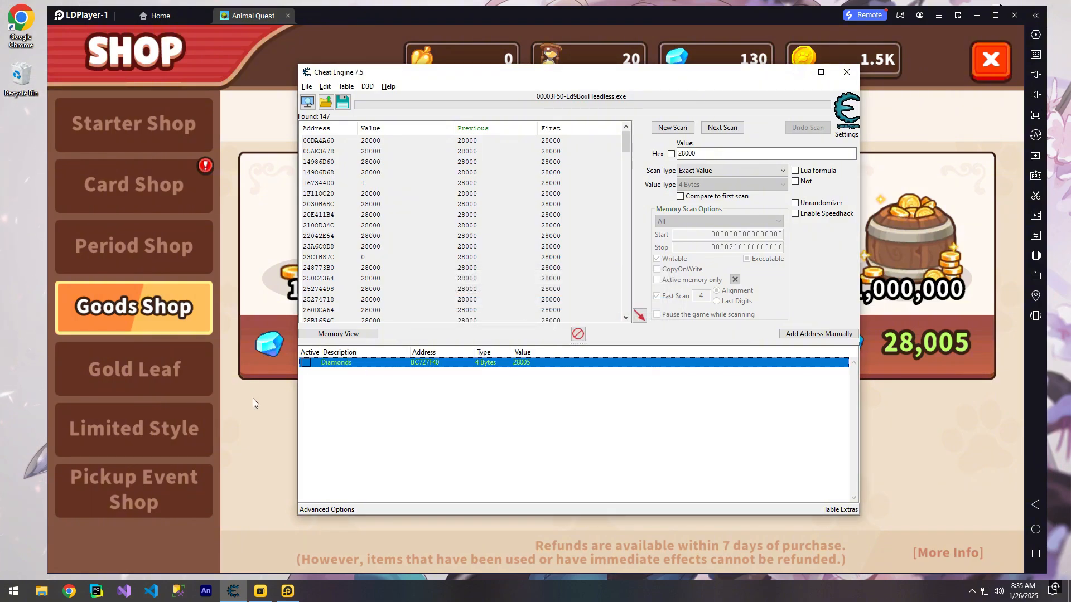
pyautogui.moveTo(715, 378)
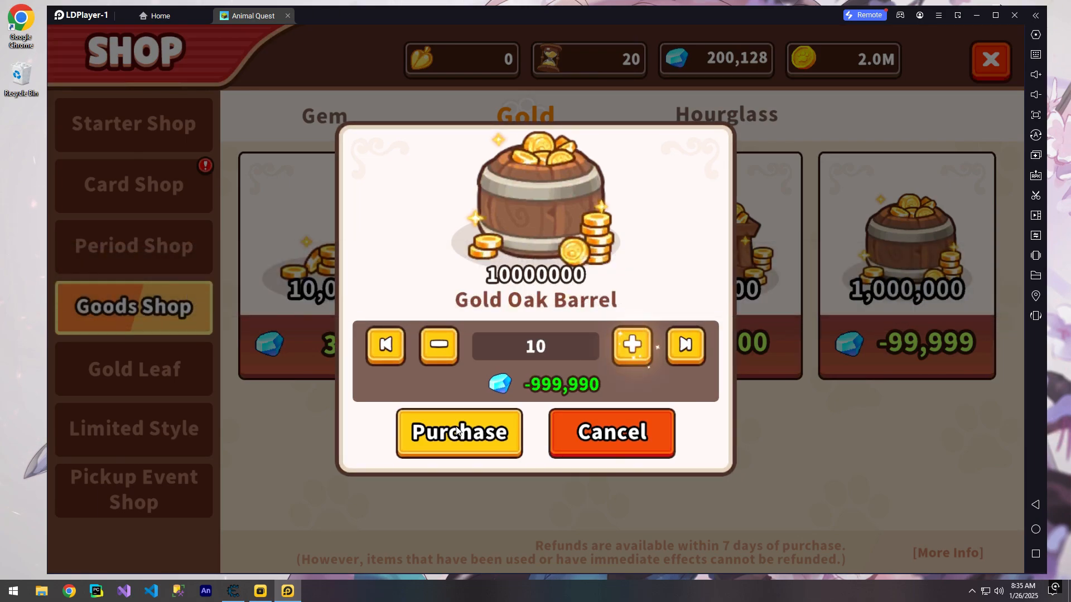
# - Buy Gold Oak Barrels at maximum quantity for negative gems, then close the shop
pyautogui.click(458, 433)
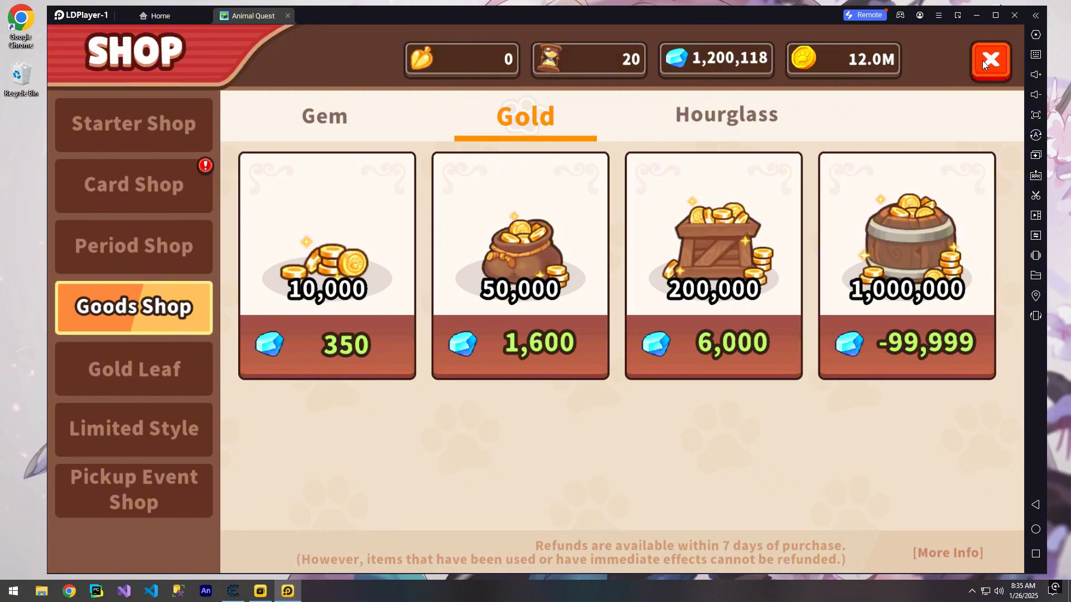
pyautogui.click(726, 115)
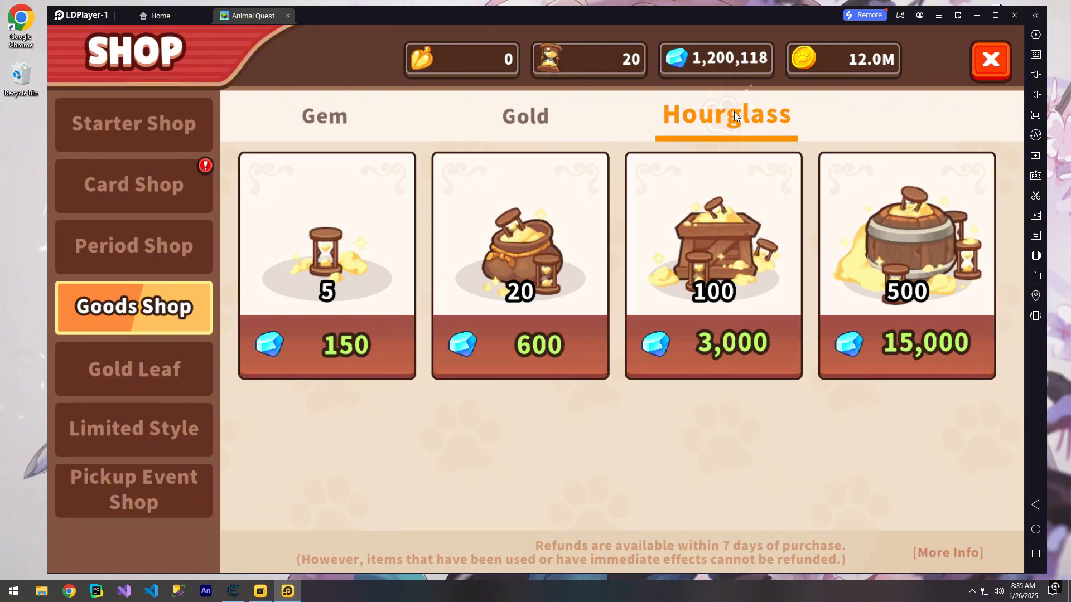
pyautogui.click(906, 266)
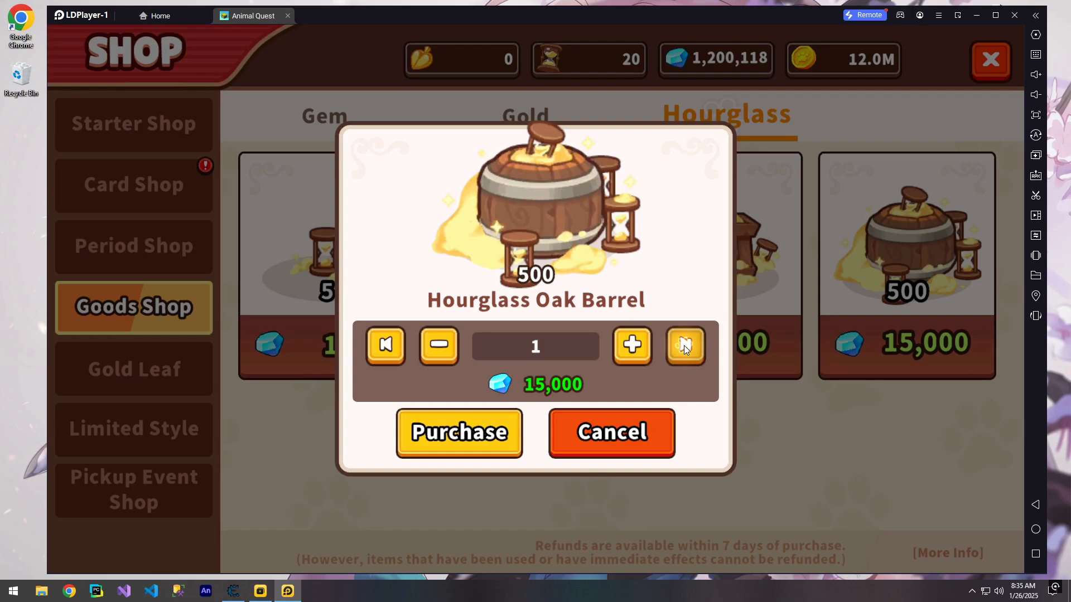
pyautogui.click(685, 345)
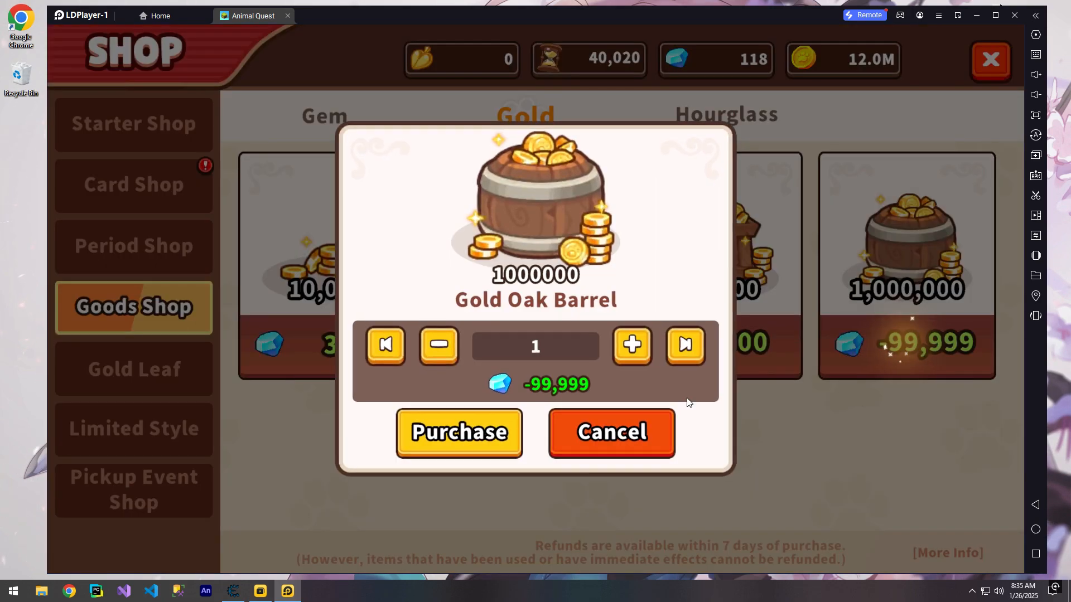
pyautogui.click(458, 432)
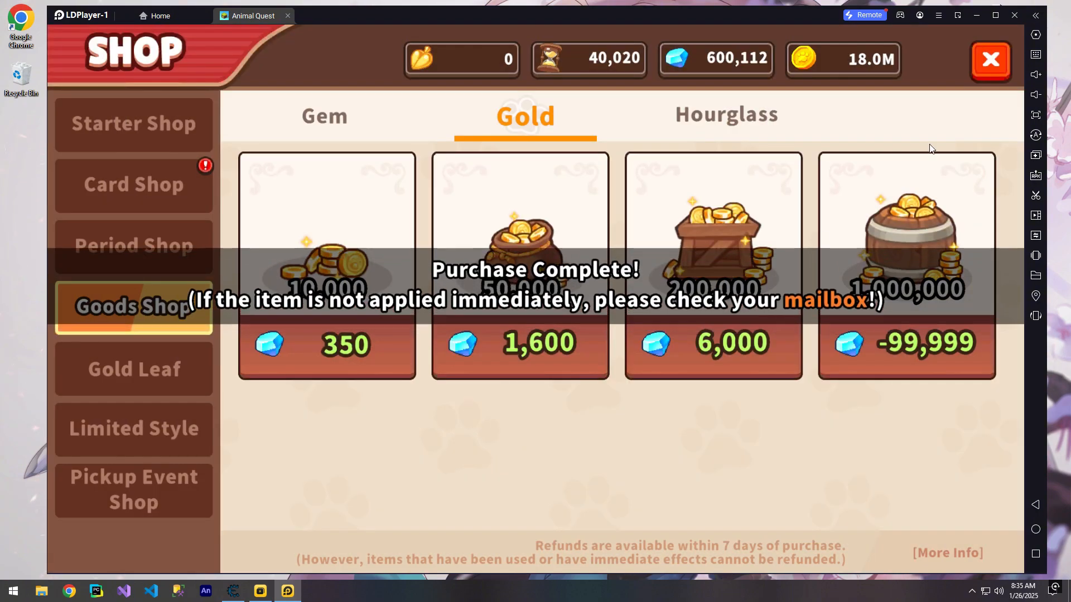
pyautogui.click(726, 114)
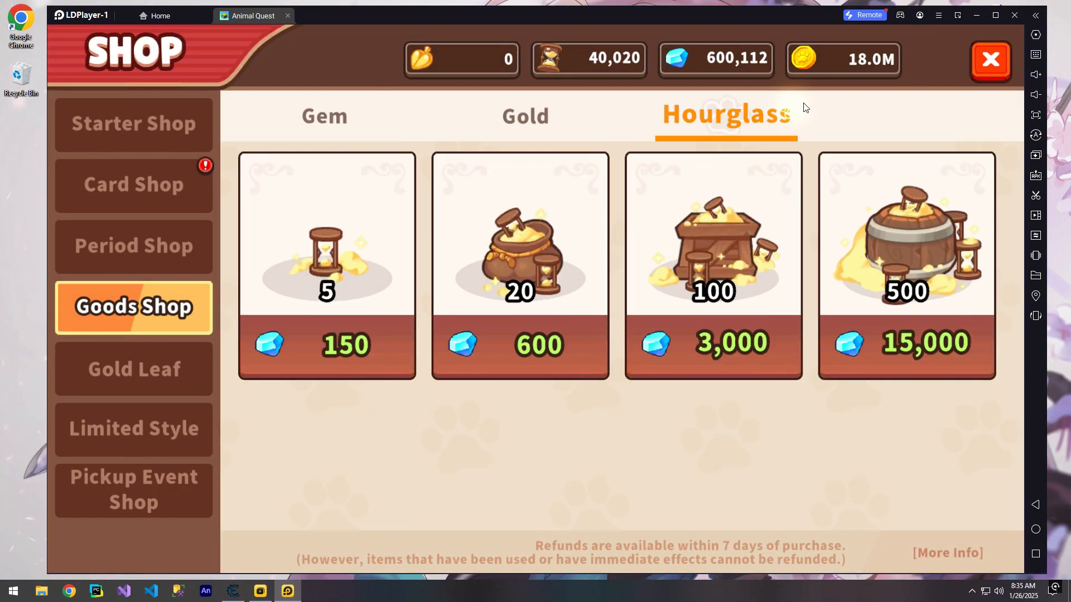
pyautogui.click(990, 59)
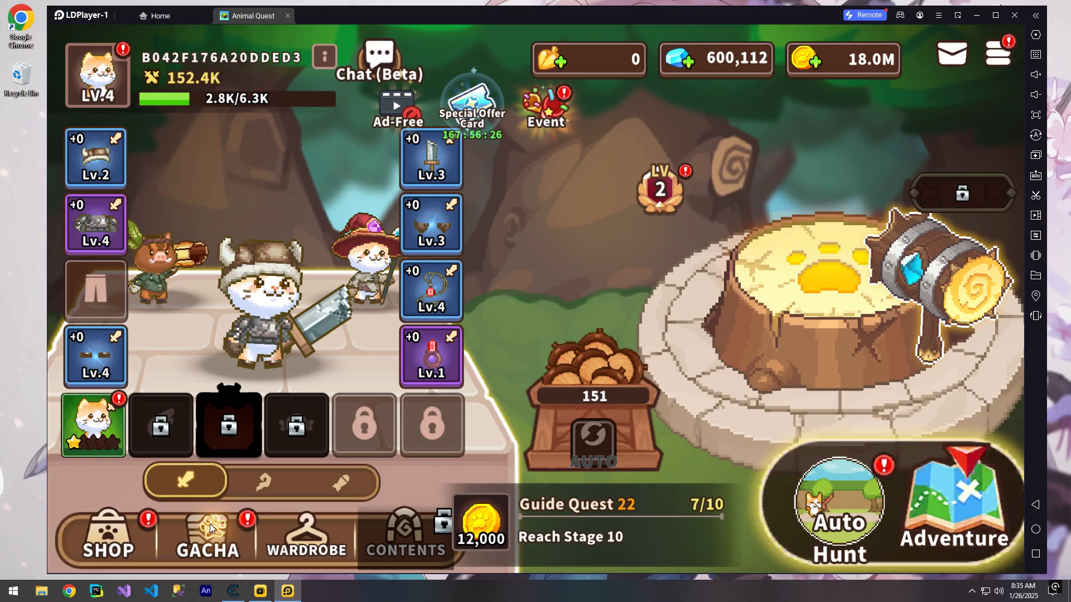
# - Open the gacha screen and run a new first scan for counter value 75
pyautogui.click(207, 534)
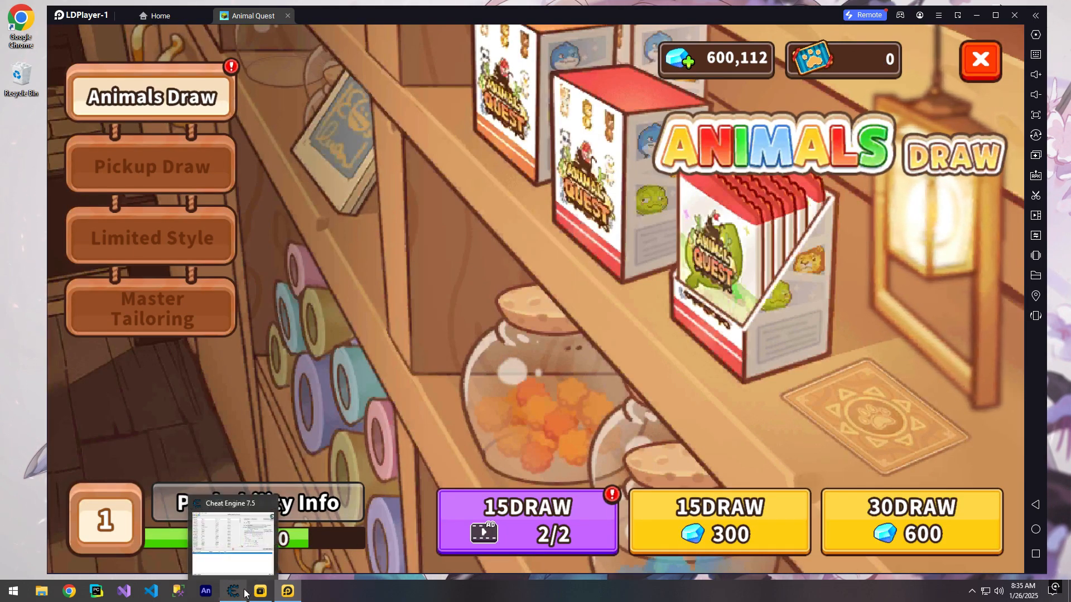
pyautogui.click(233, 591)
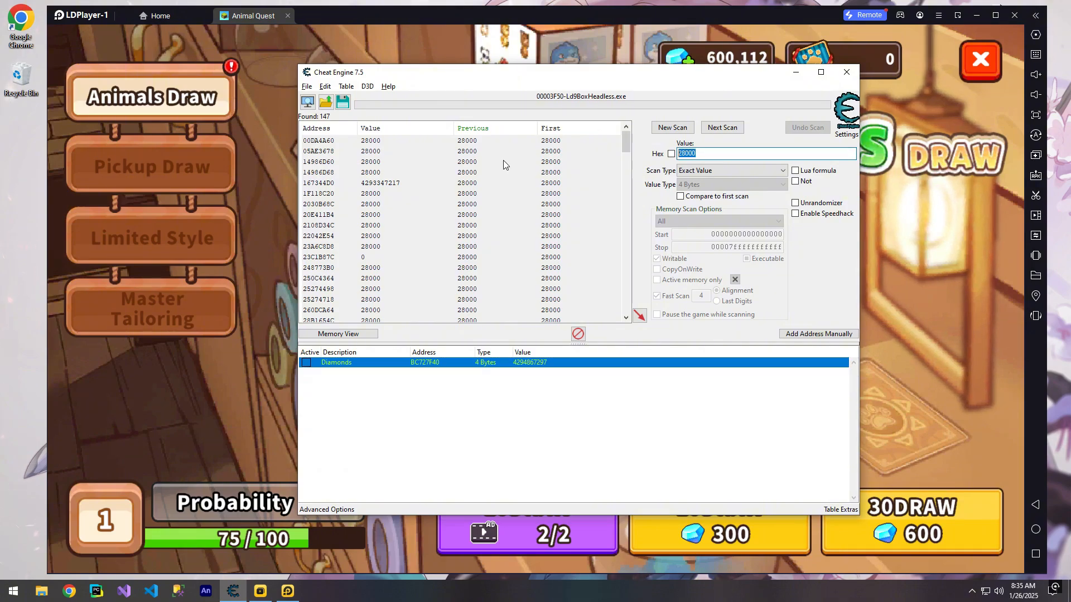
pyautogui.write('75')
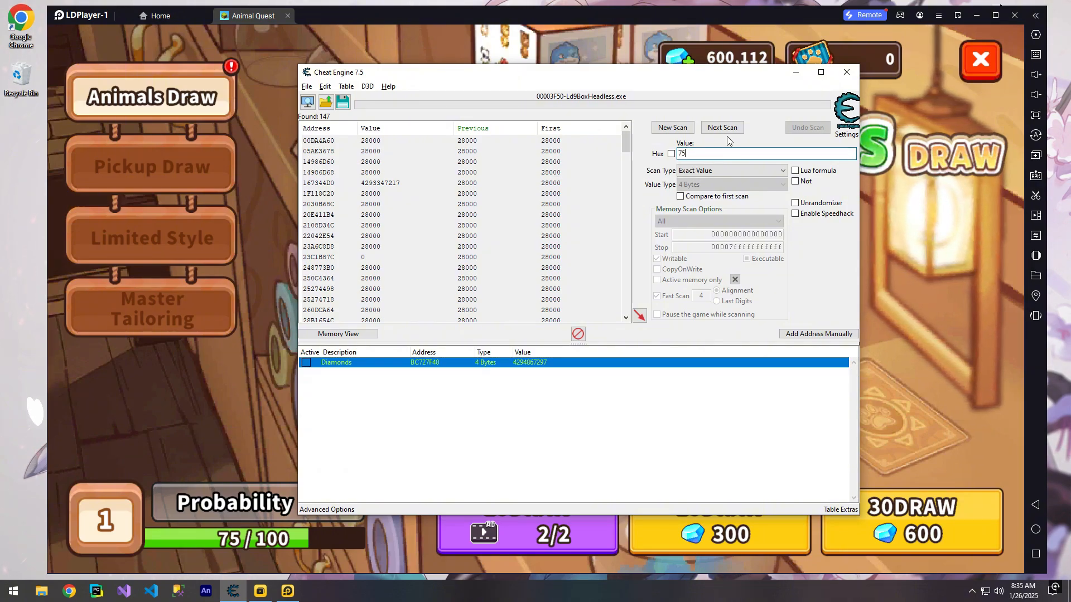
pyautogui.click(672, 127)
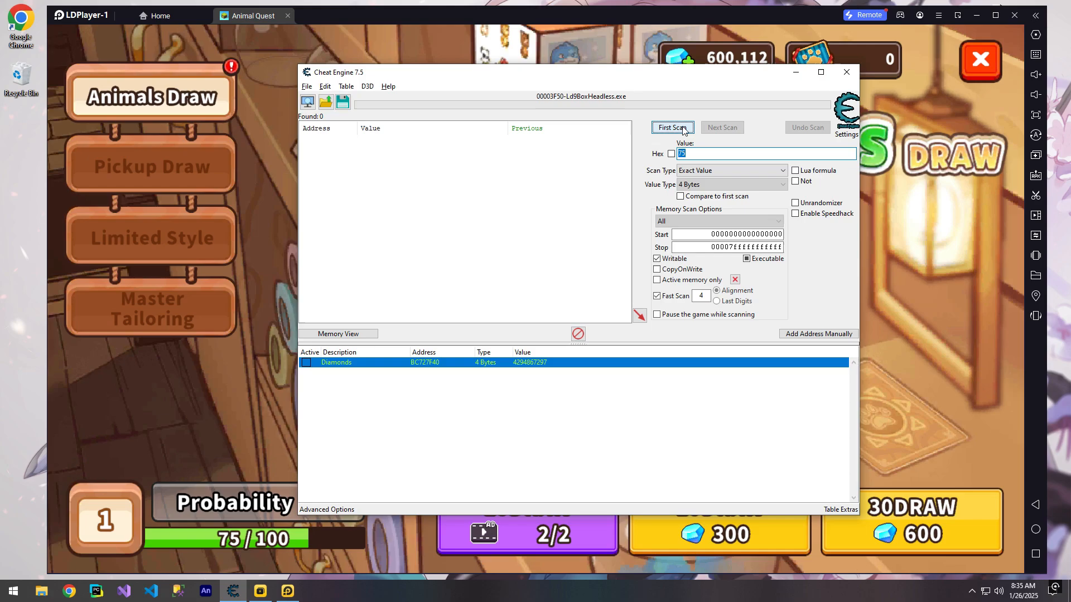
pyautogui.click(673, 127)
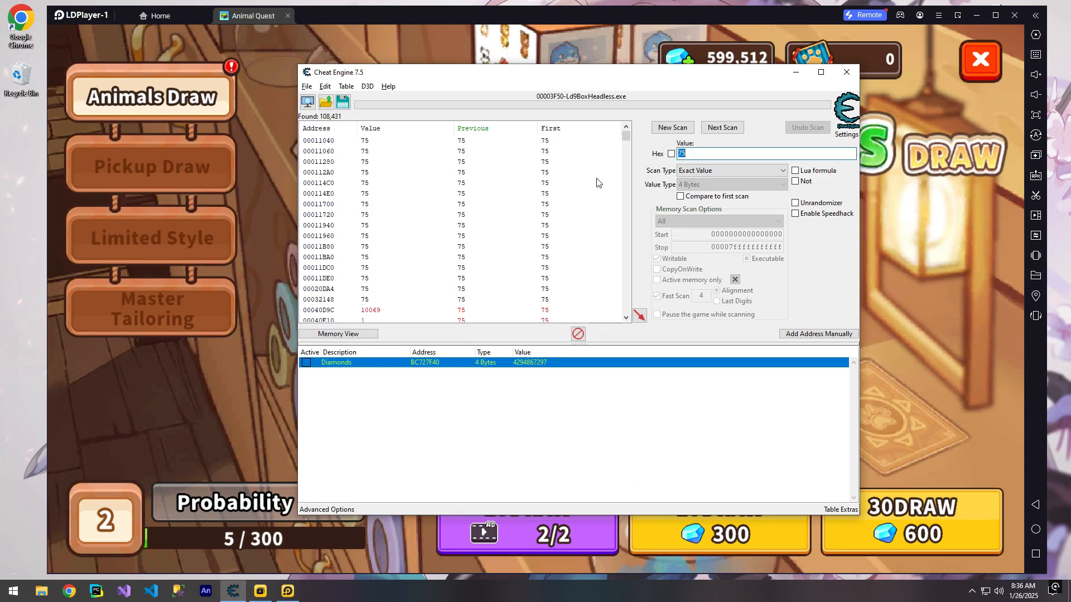
# - Narrow the counter results with next scans for 5, then 50, leaving six addresses
pyautogui.click(722, 127)
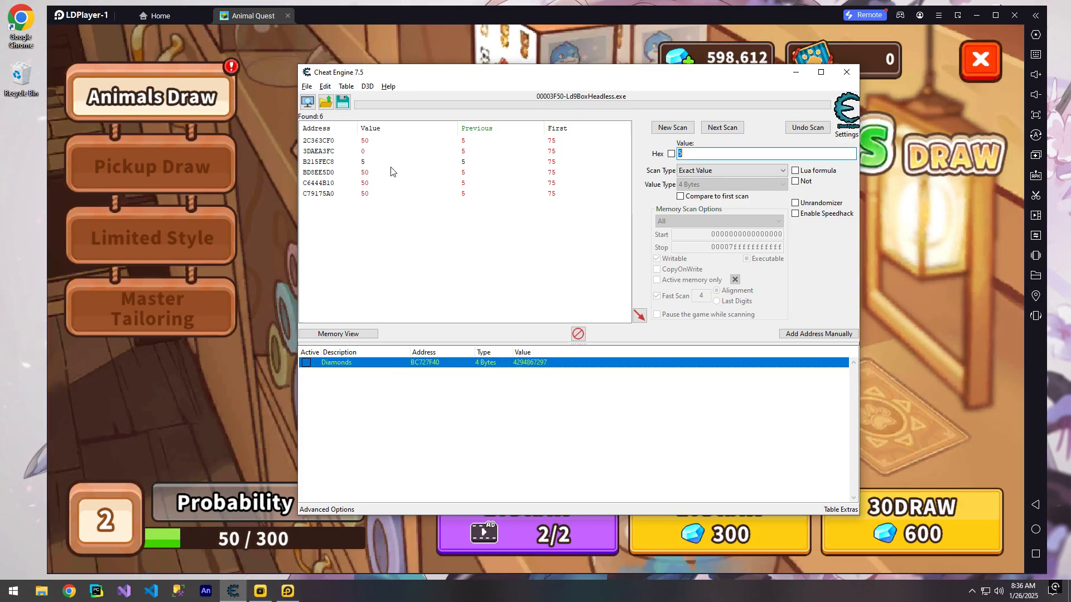
pyautogui.write('50')
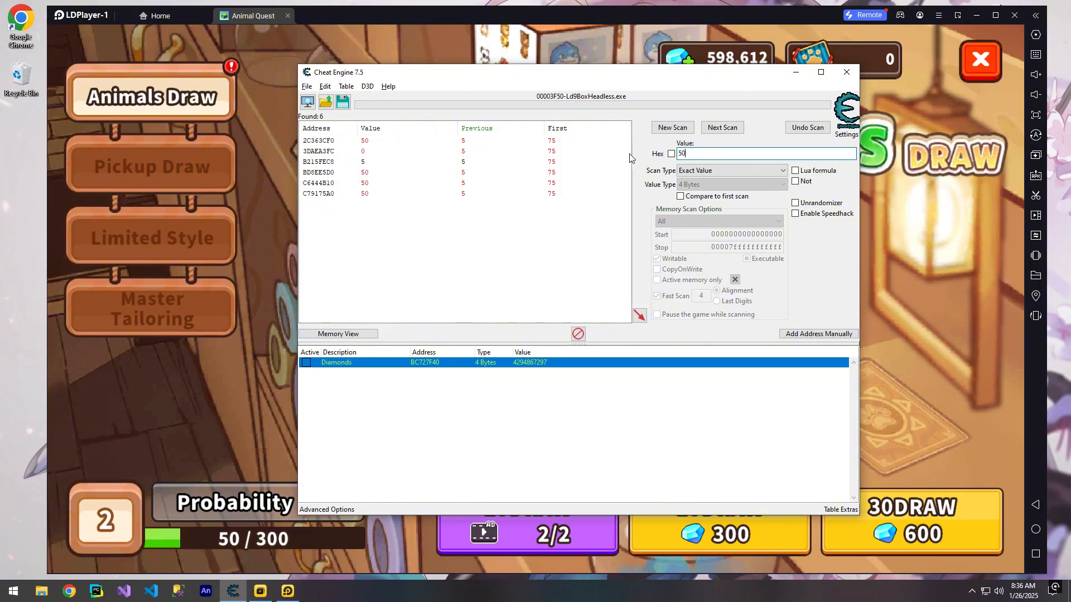
pyautogui.click(722, 127)
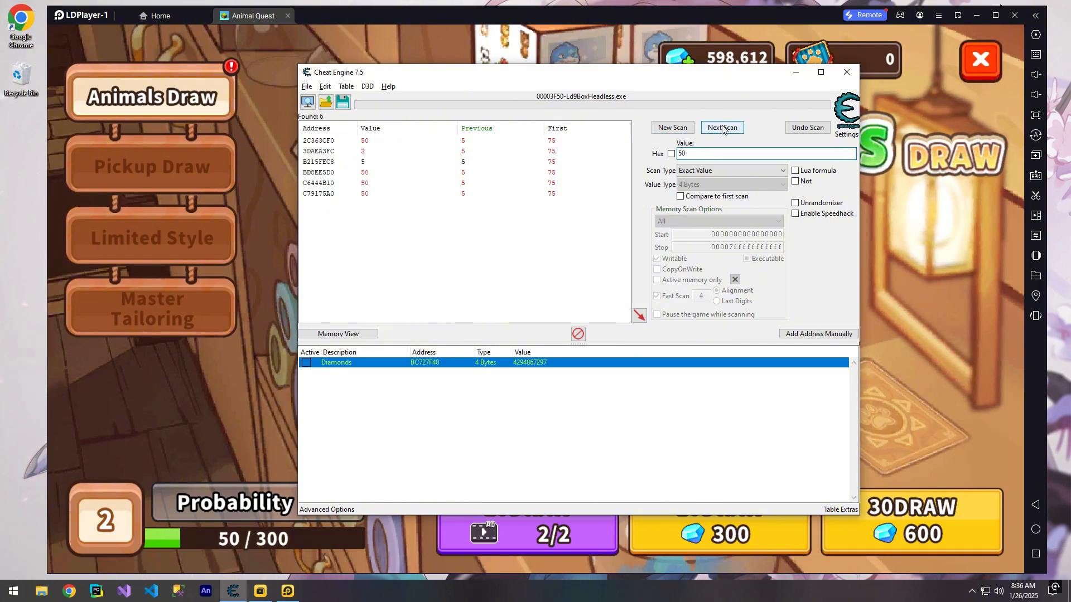